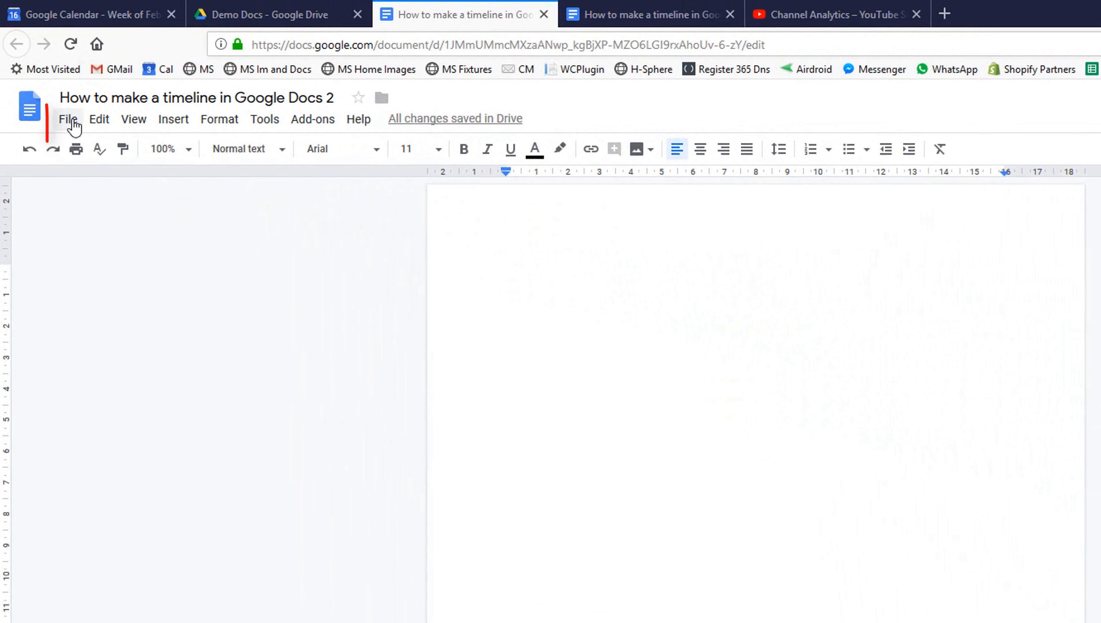
- Change the document's page orientation to landscape in Page setup
left_click(68, 119)
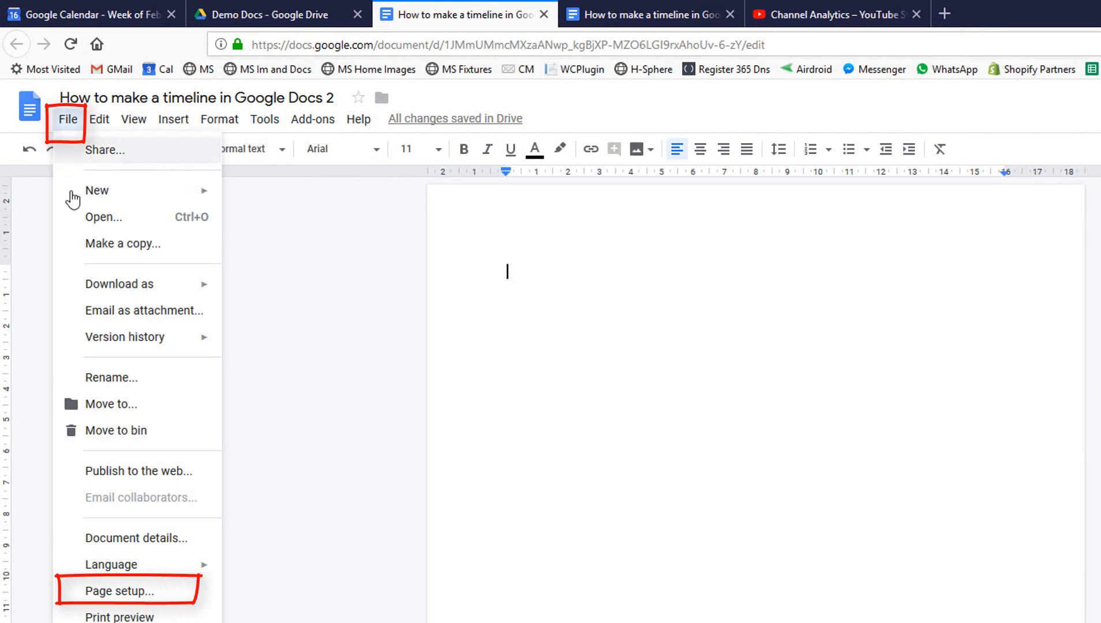
left_click(119, 590)
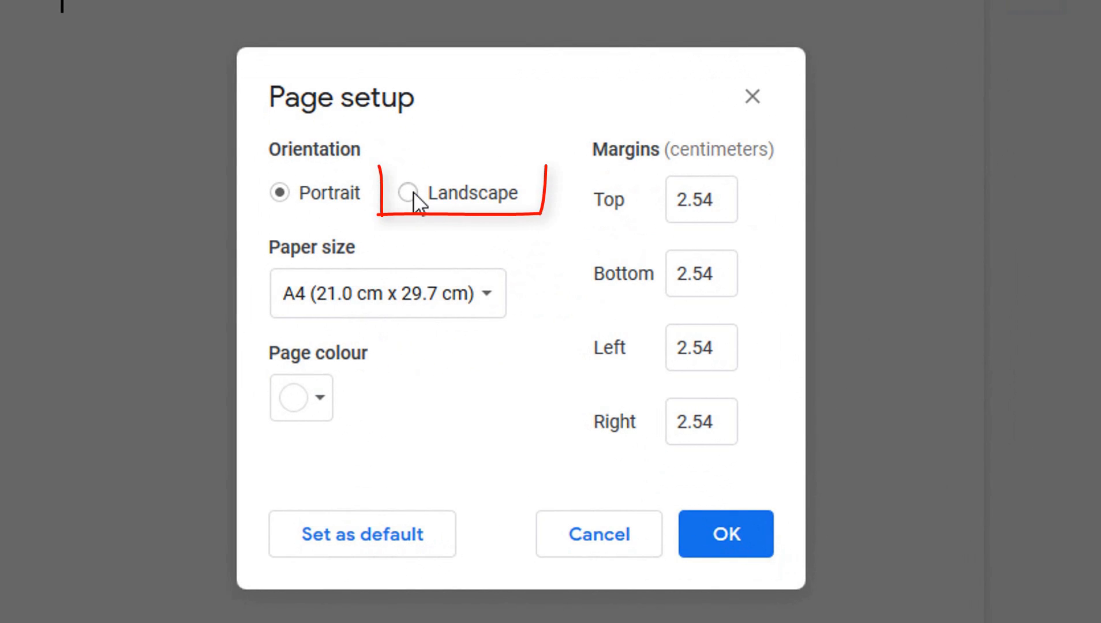
left_click(725, 535)
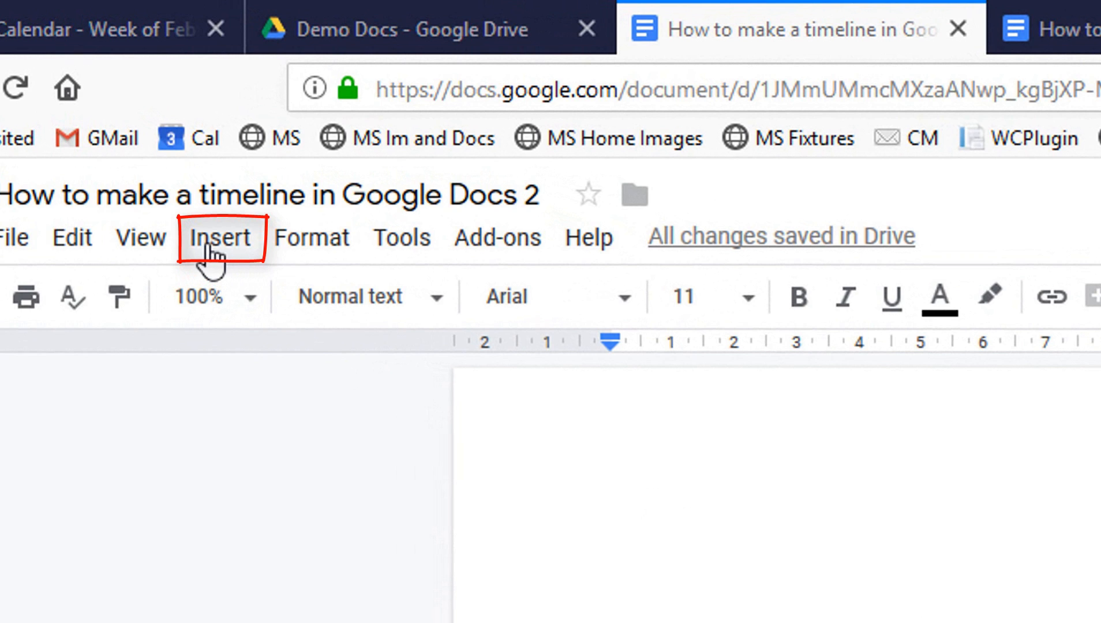
- Insert a new blank drawing from the Insert > Drawing menu
left_click(220, 237)
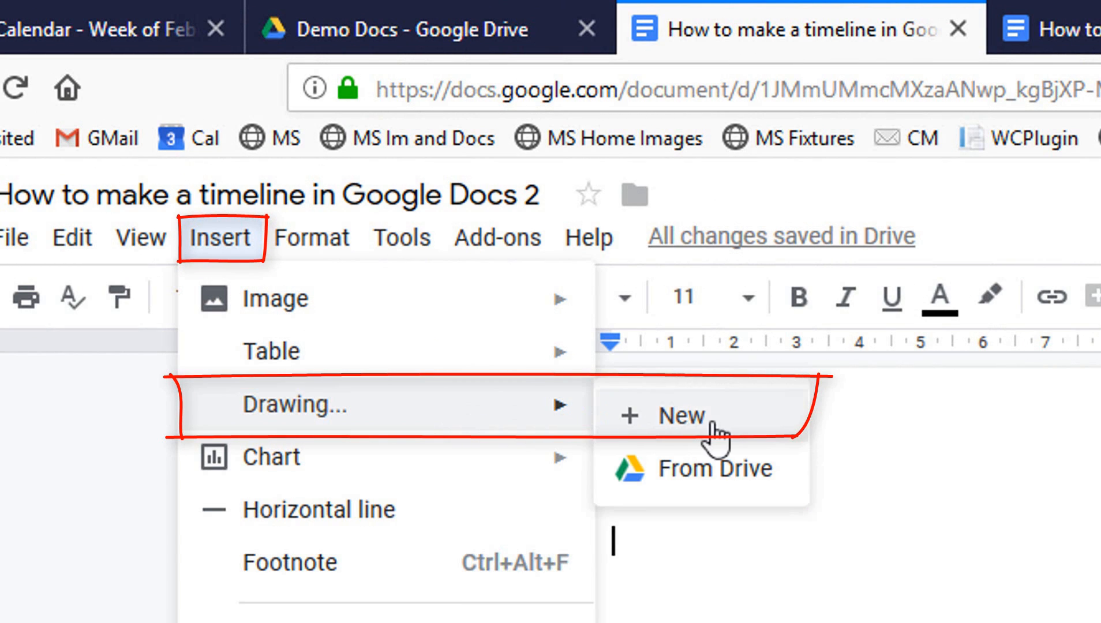
left_click(674, 416)
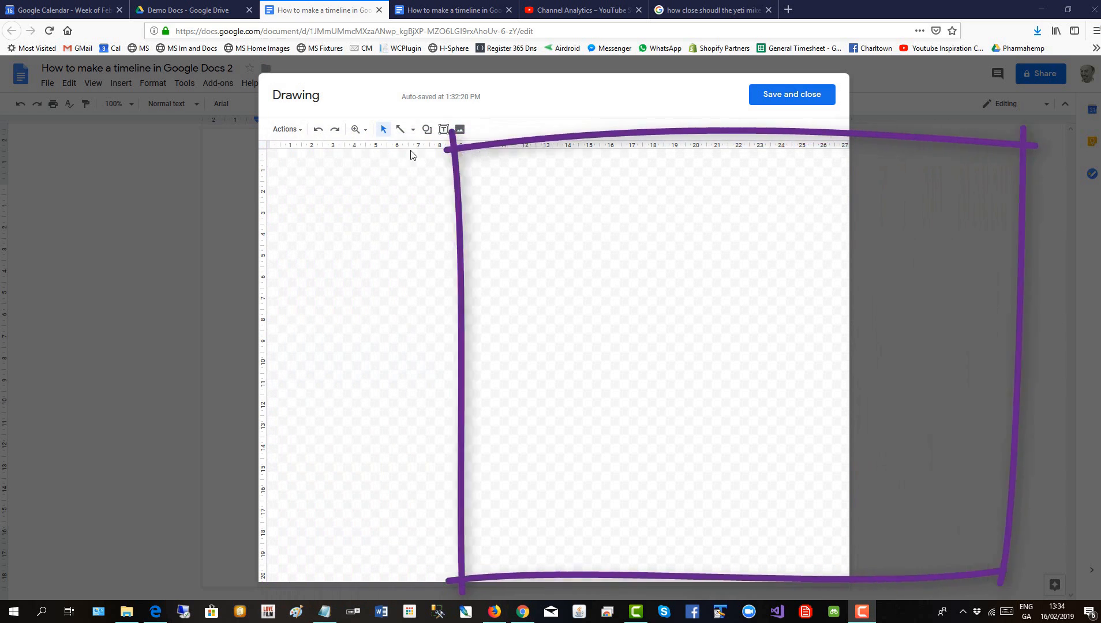
- Draw a horizontal arrow across the canvas with arrowheads on both ends and a heavier weight
left_click(413, 129)
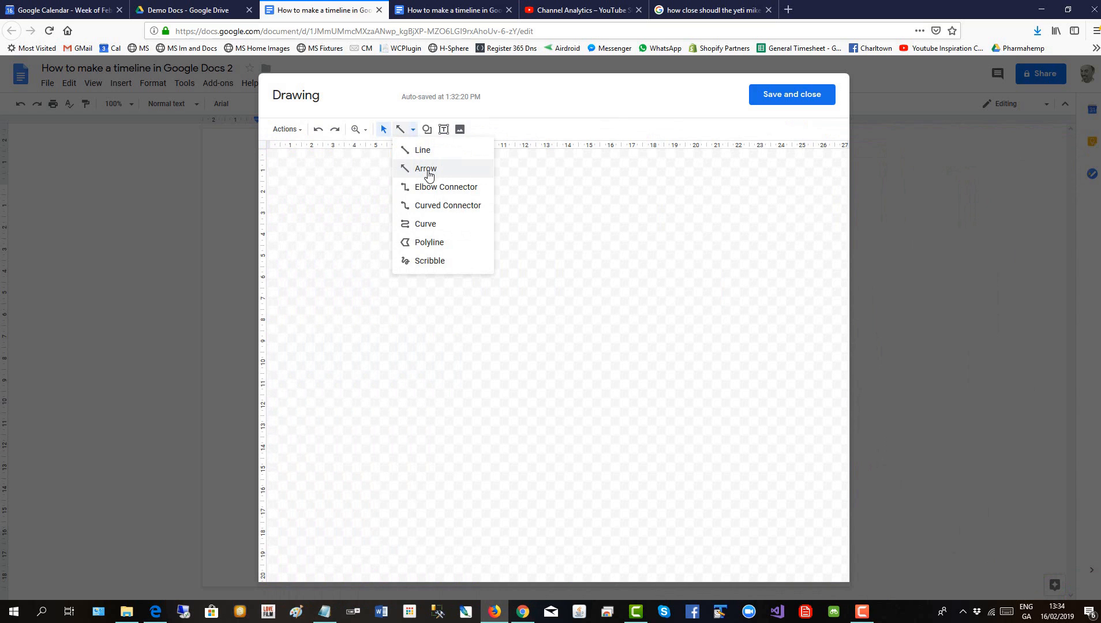
left_click(425, 168)
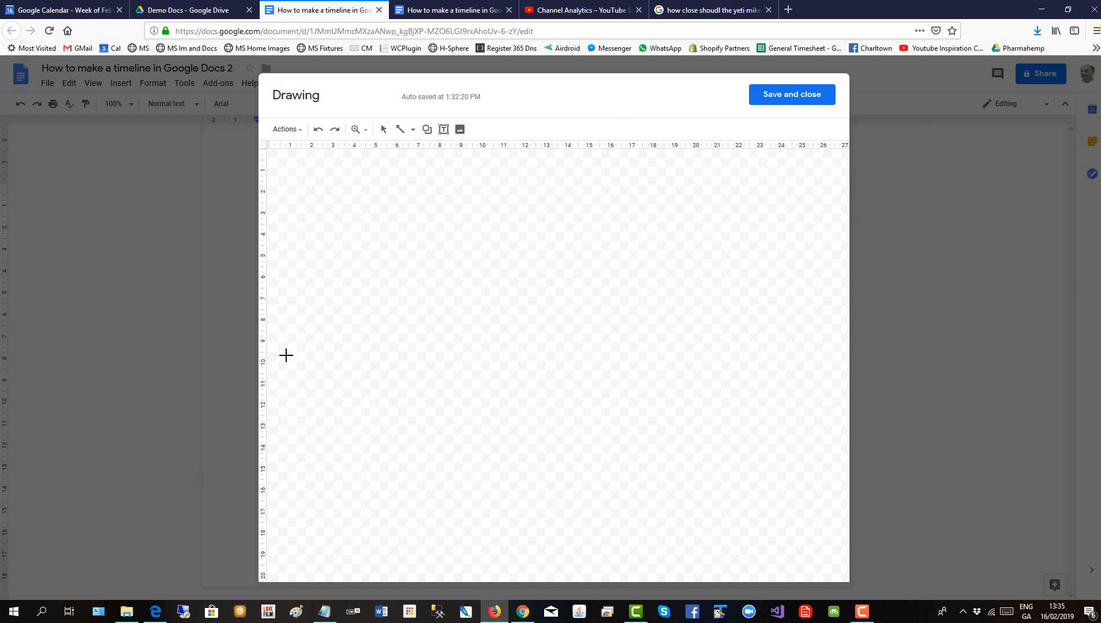
left_click_drag(274, 344, 458, 353)
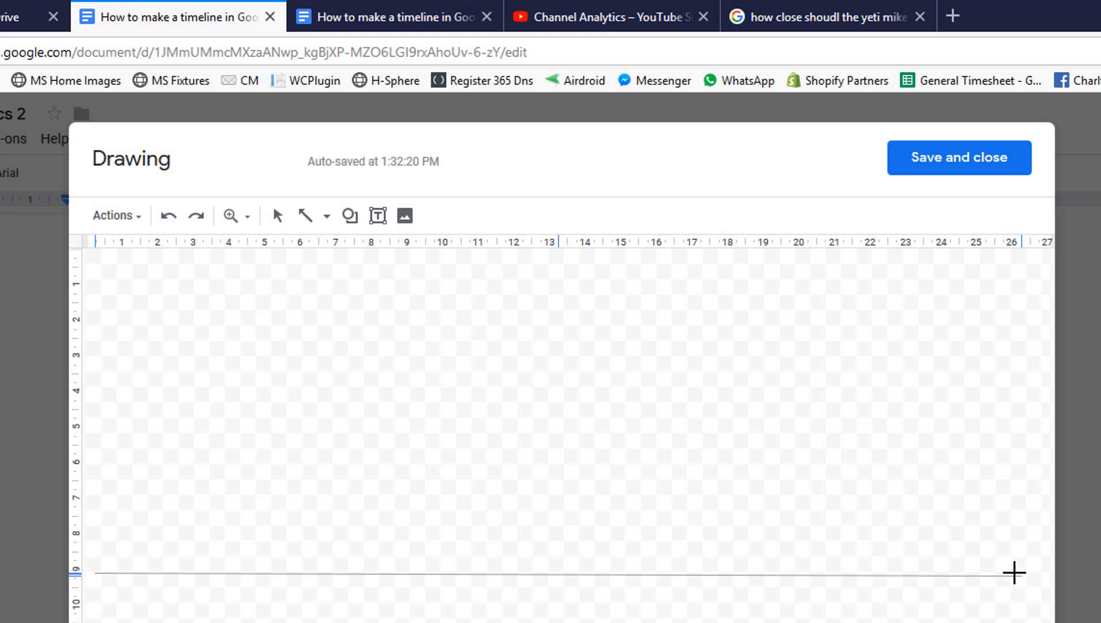
left_click_drag(714, 384, 862, 483)
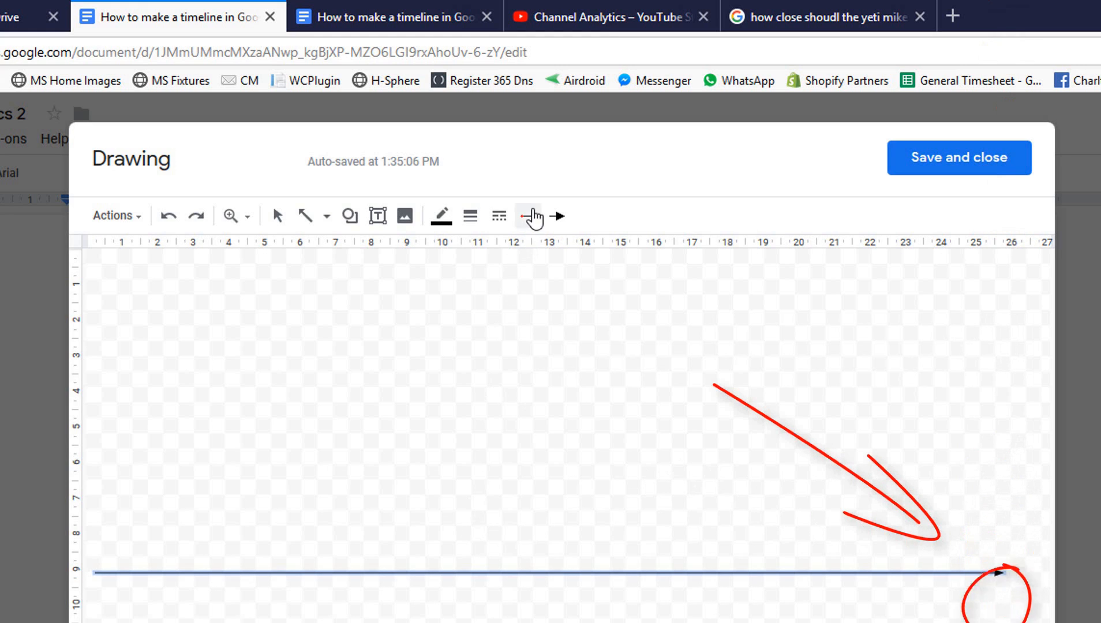
left_click(527, 215)
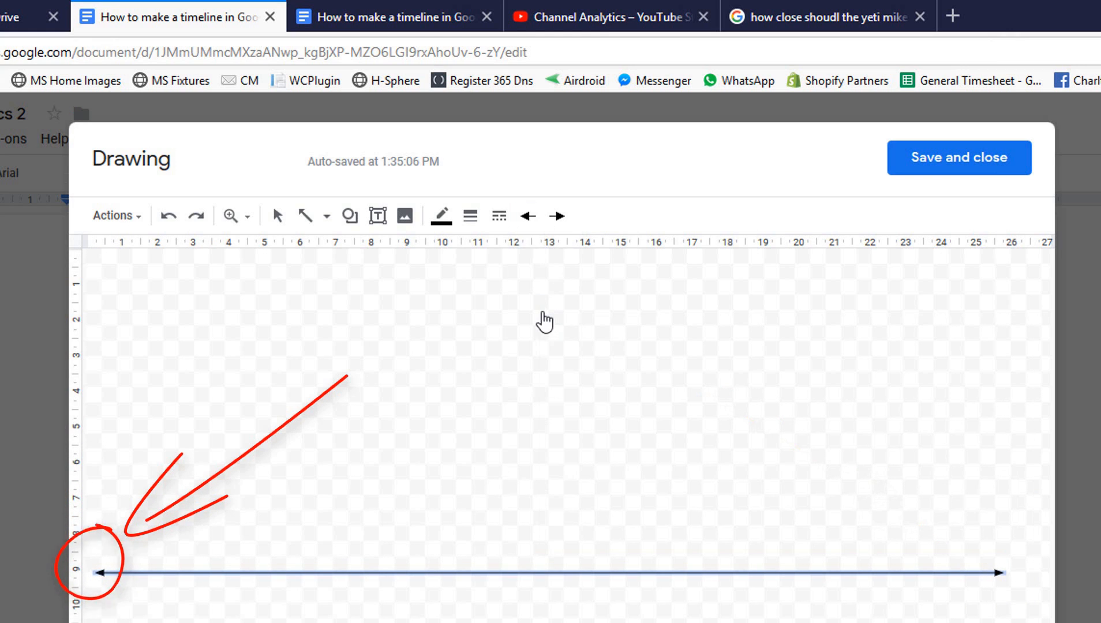
left_click(469, 215)
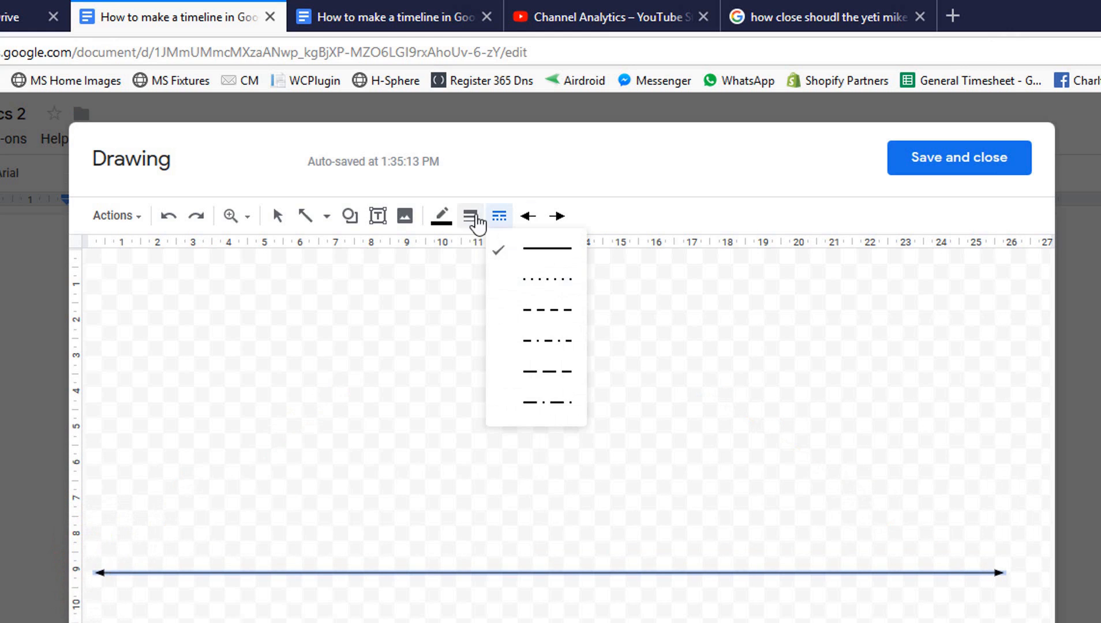
left_click(469, 215)
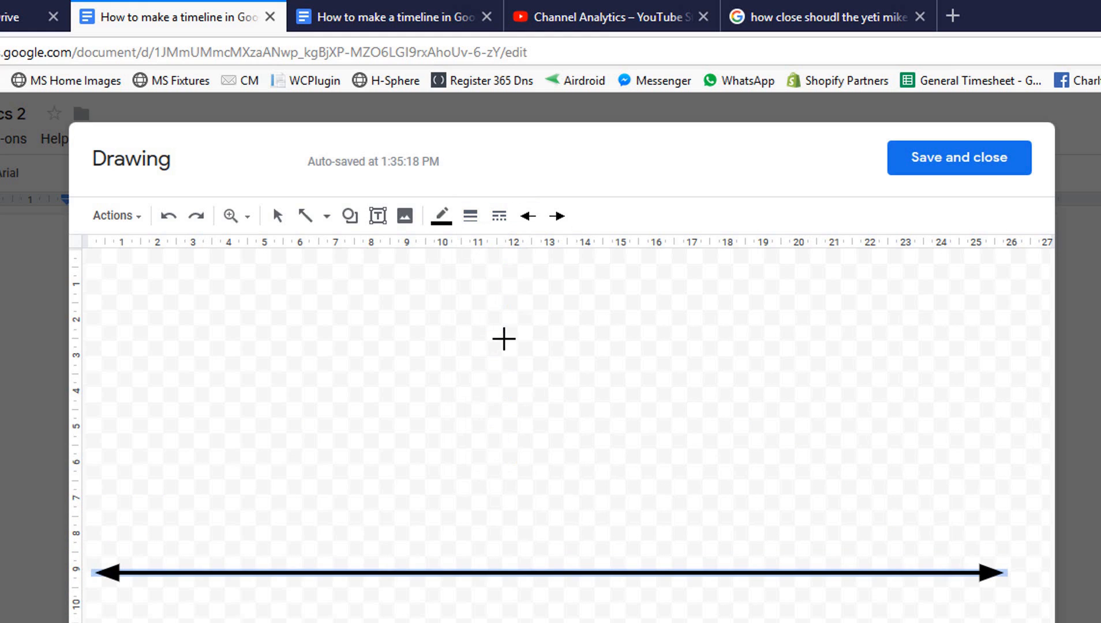
mouse_move(516, 366)
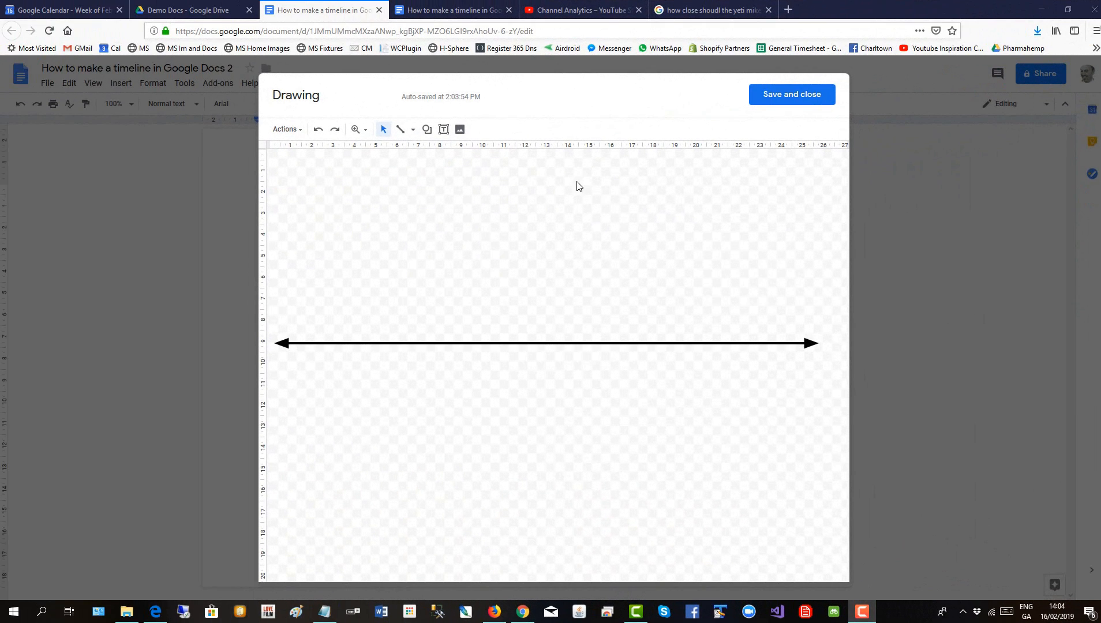
- Add a text box reading 'Jan' below the arrow's left end
left_click(443, 129)
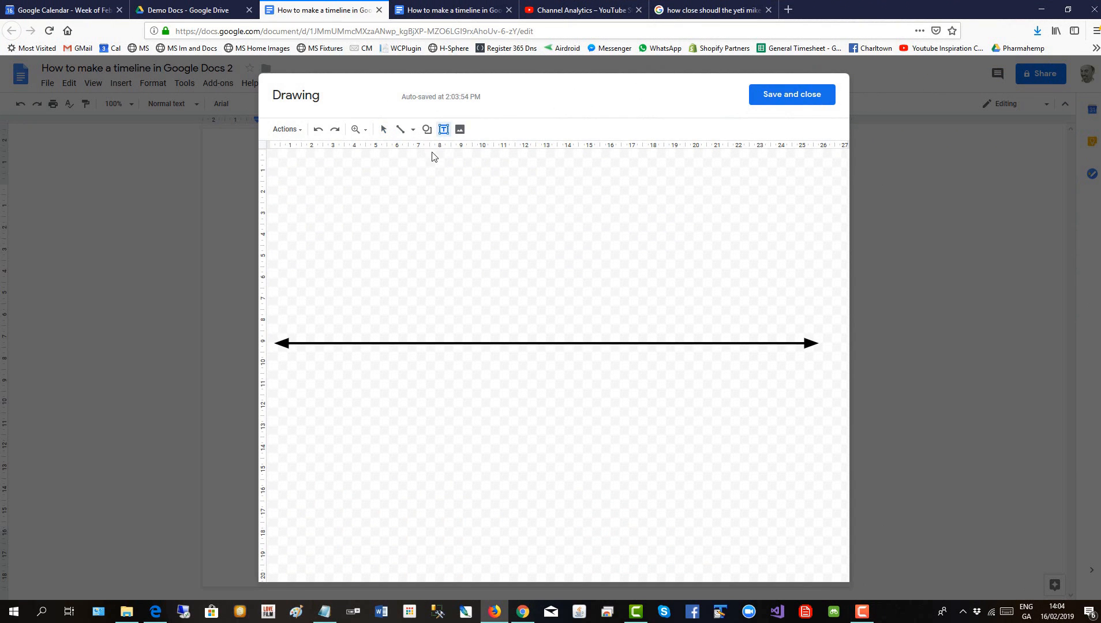
left_click_drag(305, 357, 354, 368)
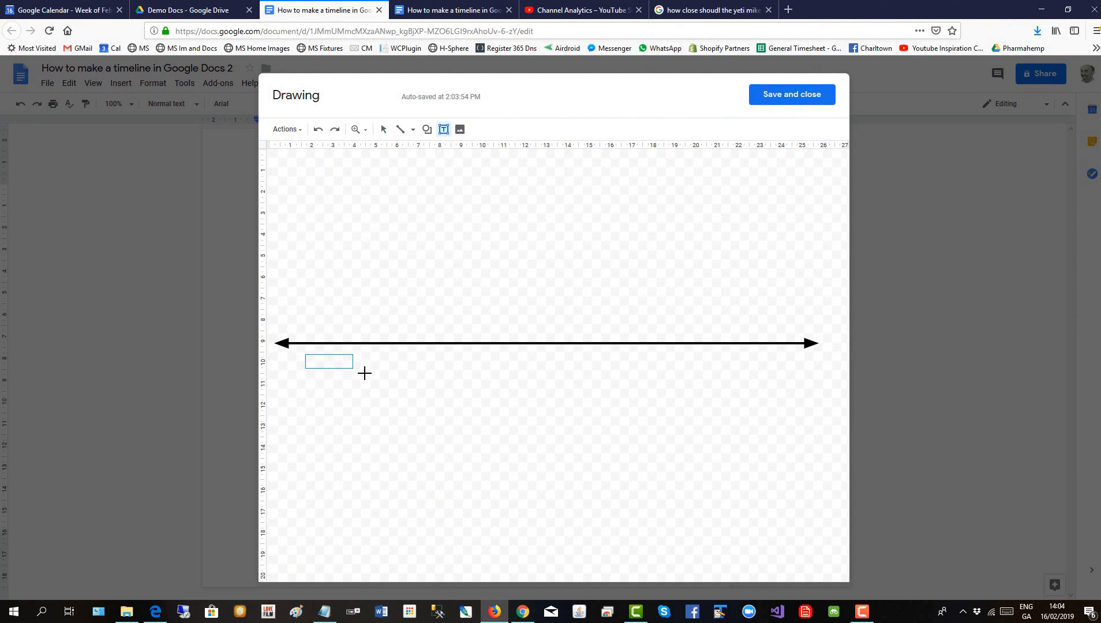
left_click(329, 361)
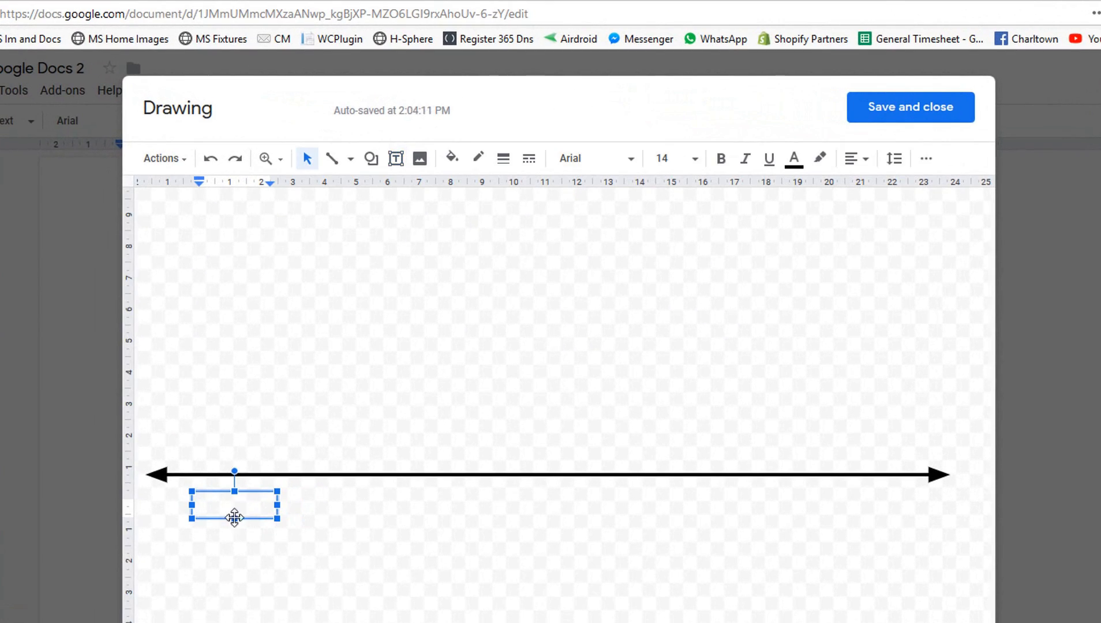
type("Jan")
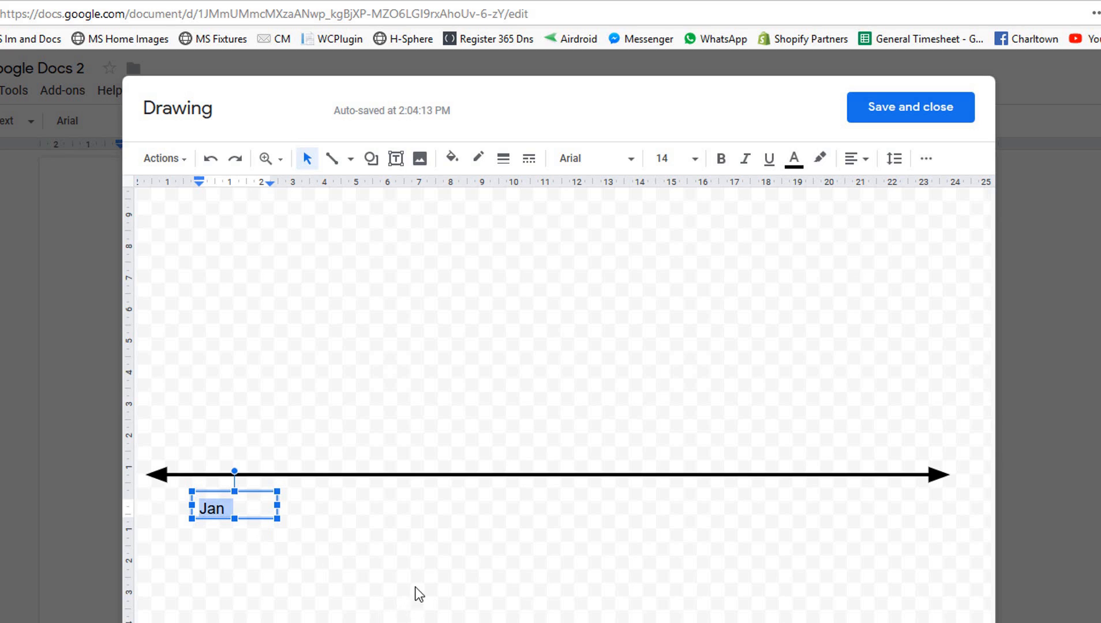
- Set the Jan label to font size 10 and centre-align it
left_click(693, 158)
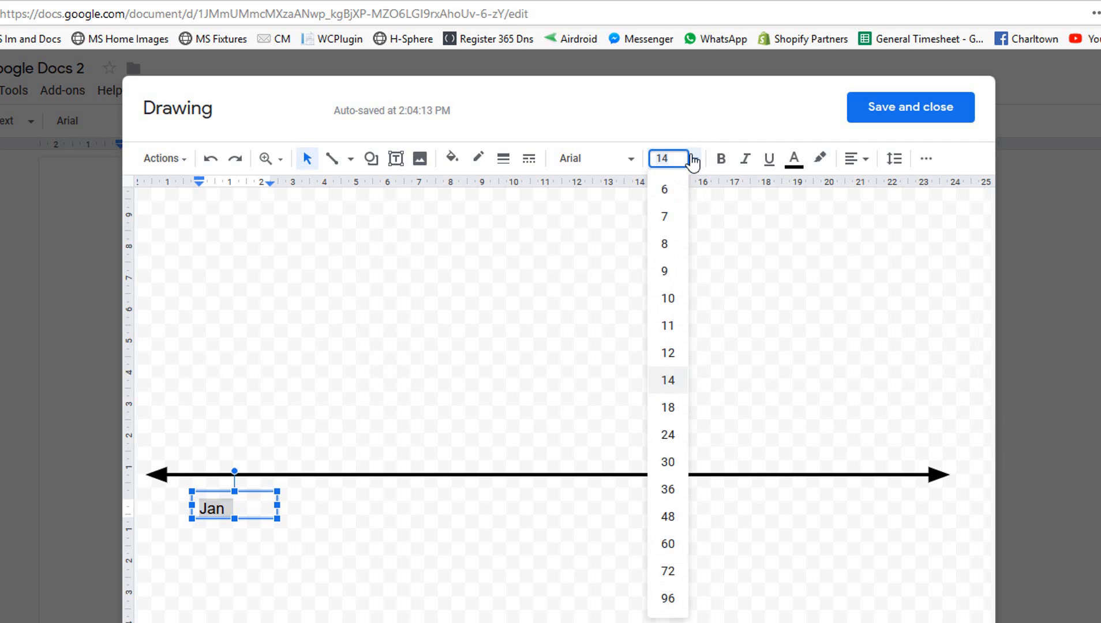
left_click(664, 298)
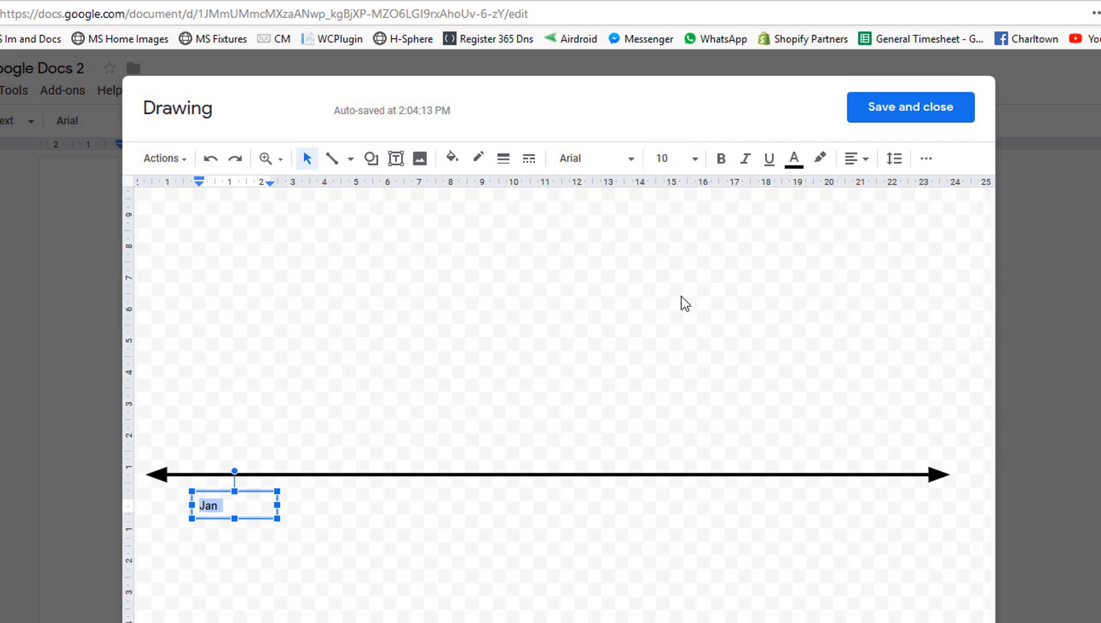
left_click(852, 158)
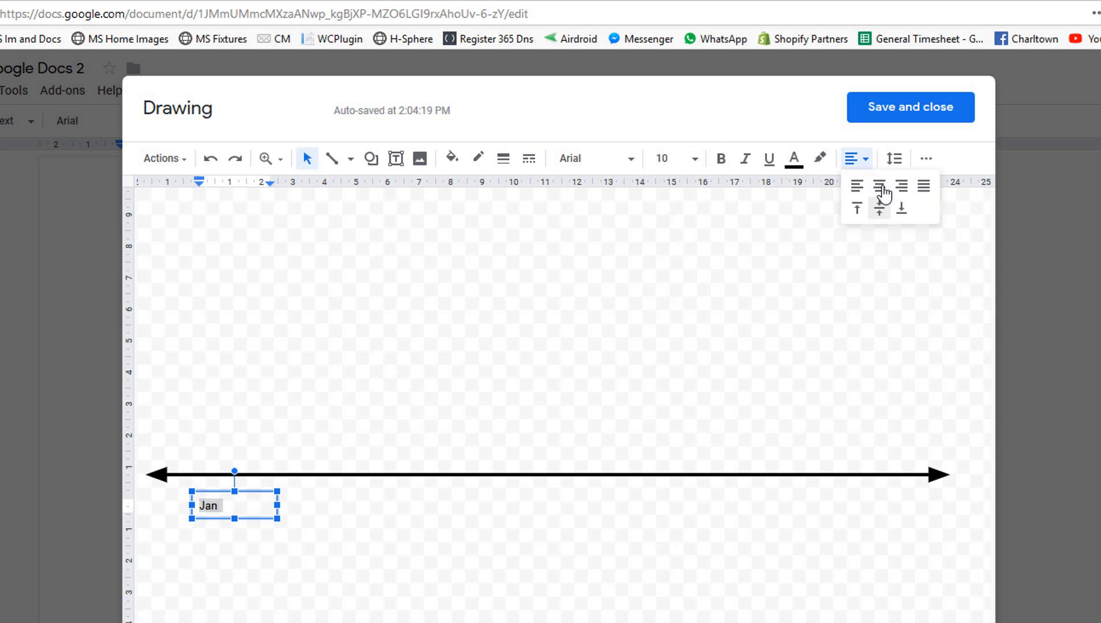
left_click(878, 187)
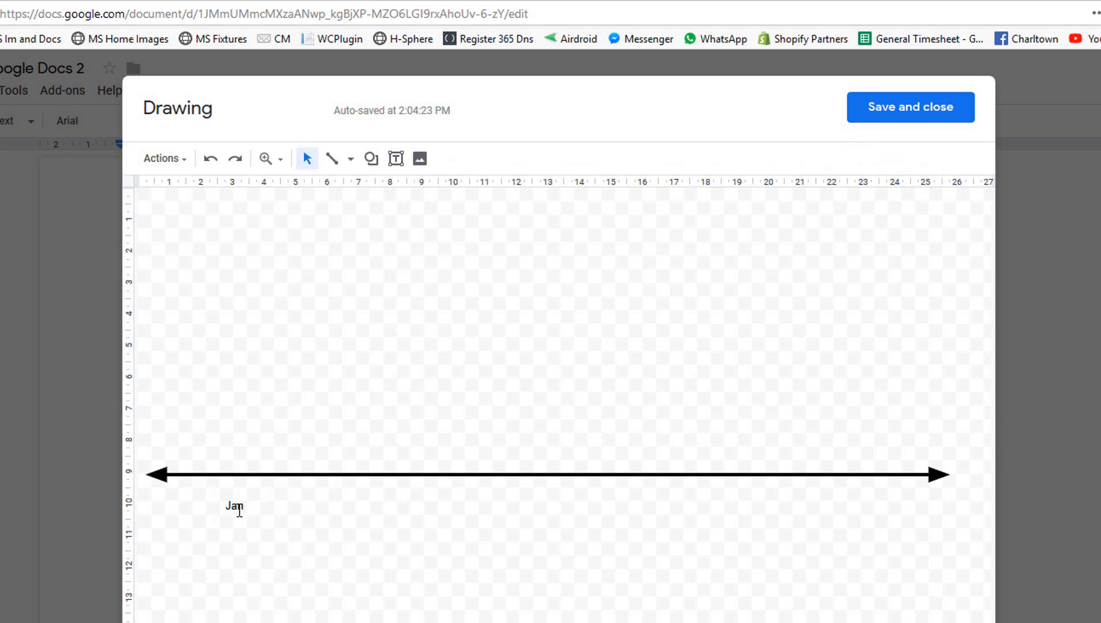
- Duplicate the Jan label and retype the copies as 'Feb' and 'Mar'
left_click(233, 506)
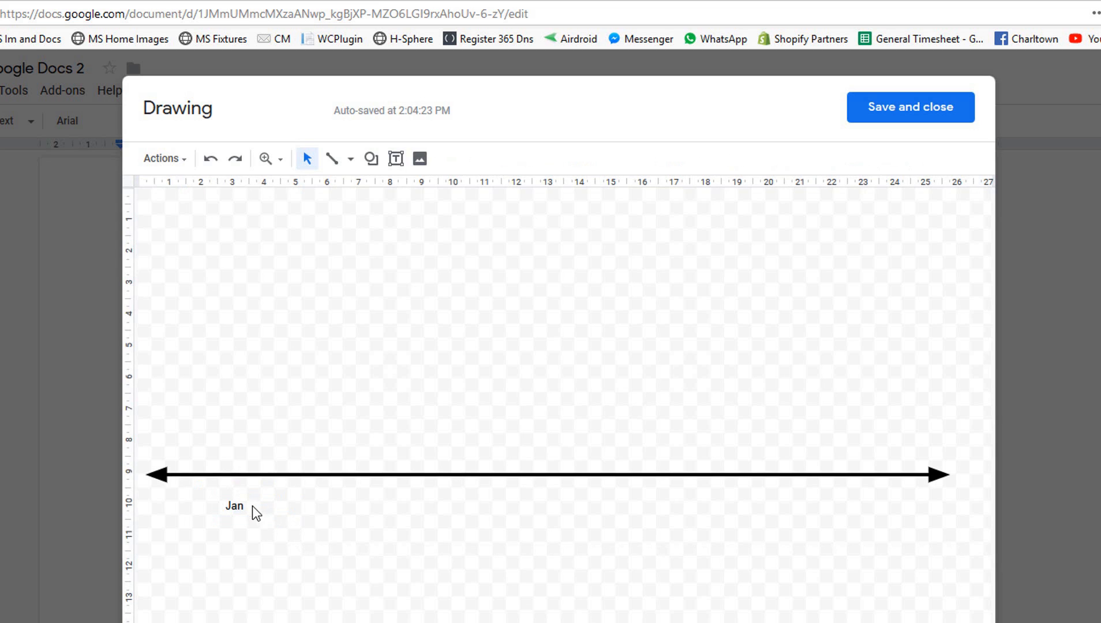
left_click(233, 506)
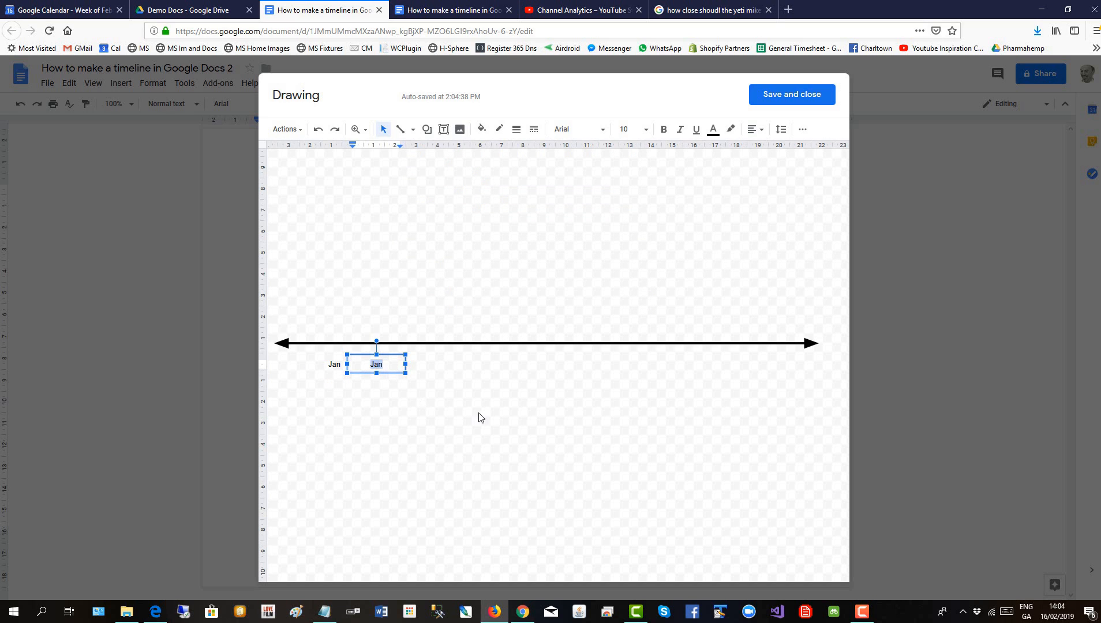
type("Feb")
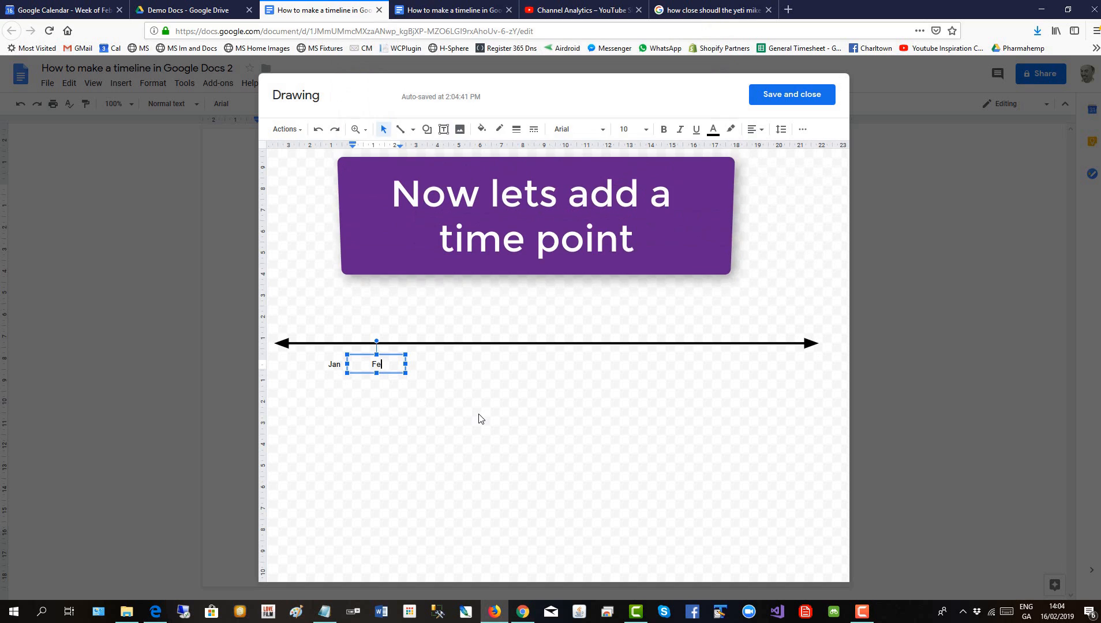
type("b")
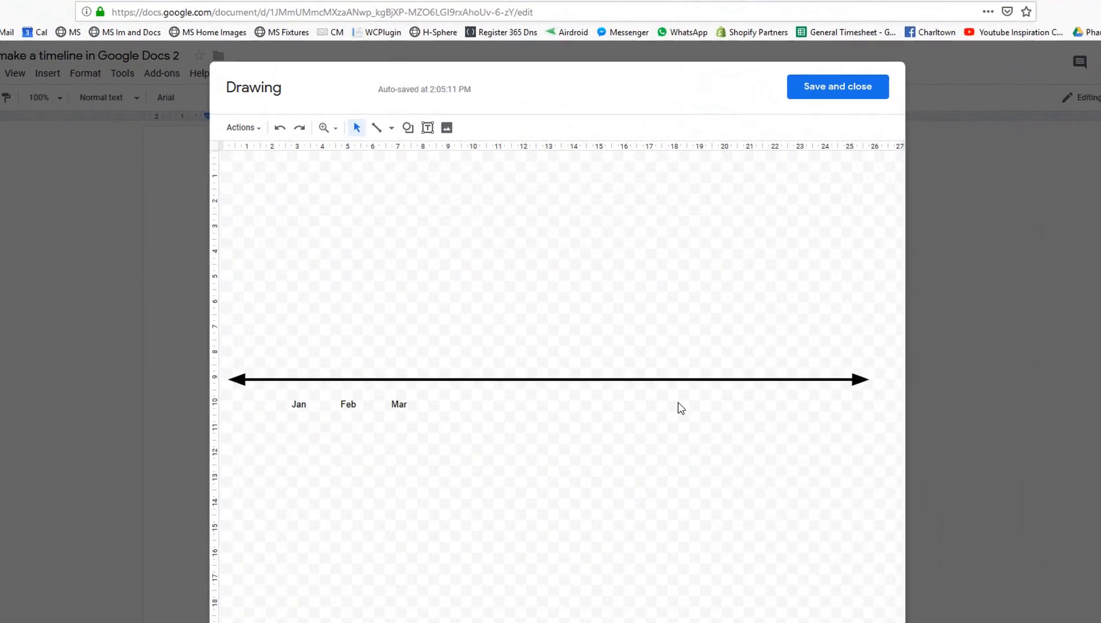
- Draw a vertical line up from Feb and caption it 'Idea Generation' in smaller text
left_click(391, 127)
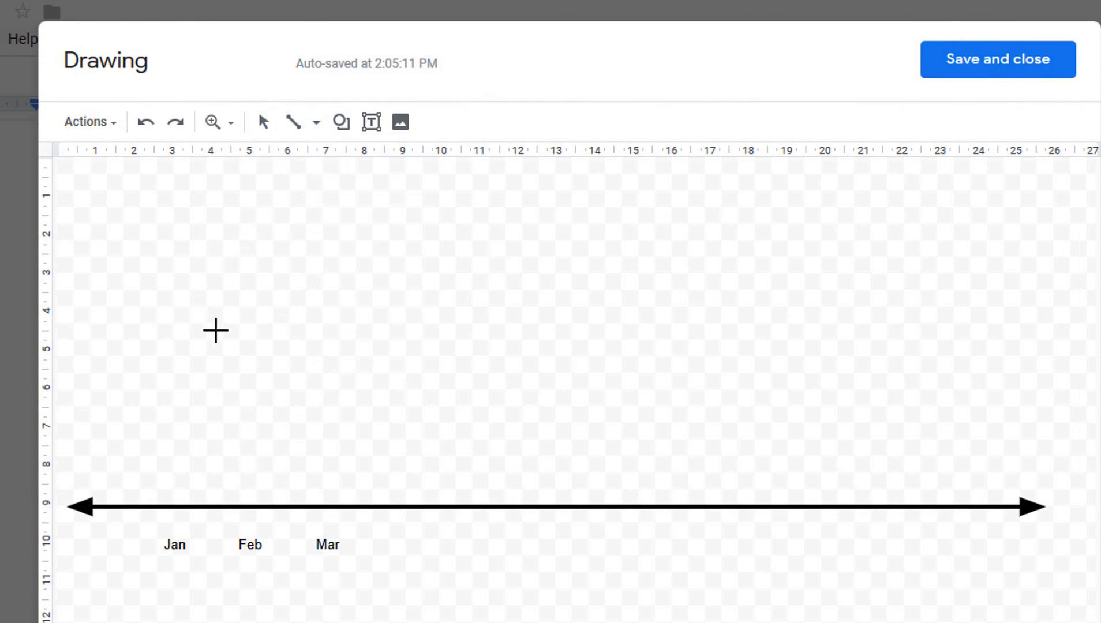
mouse_move(247, 327)
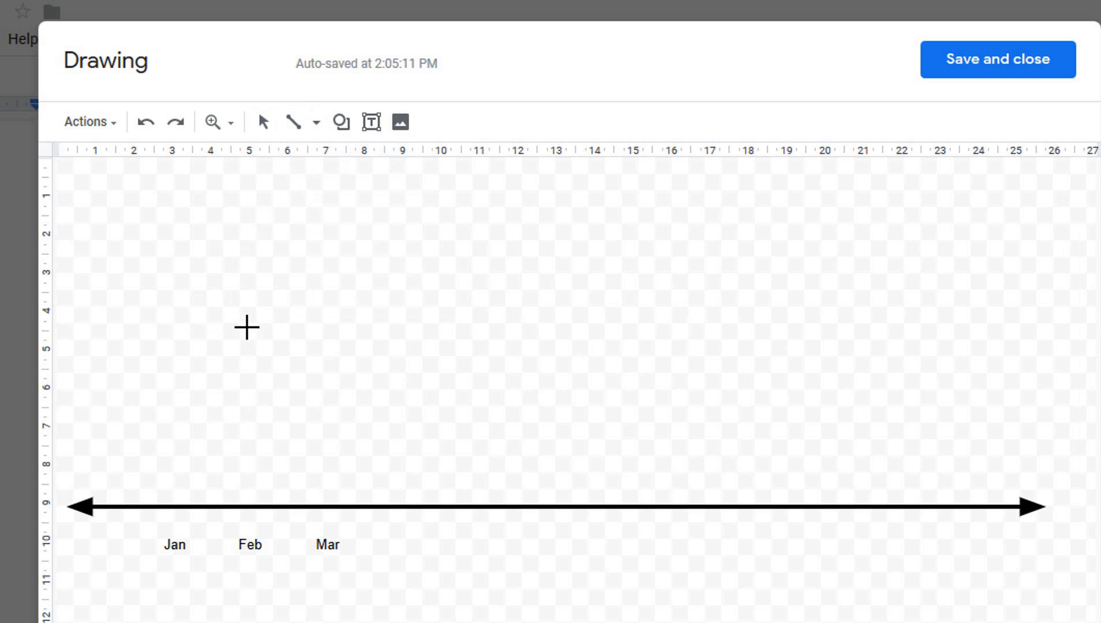
left_click_drag(247, 309, 247, 506)
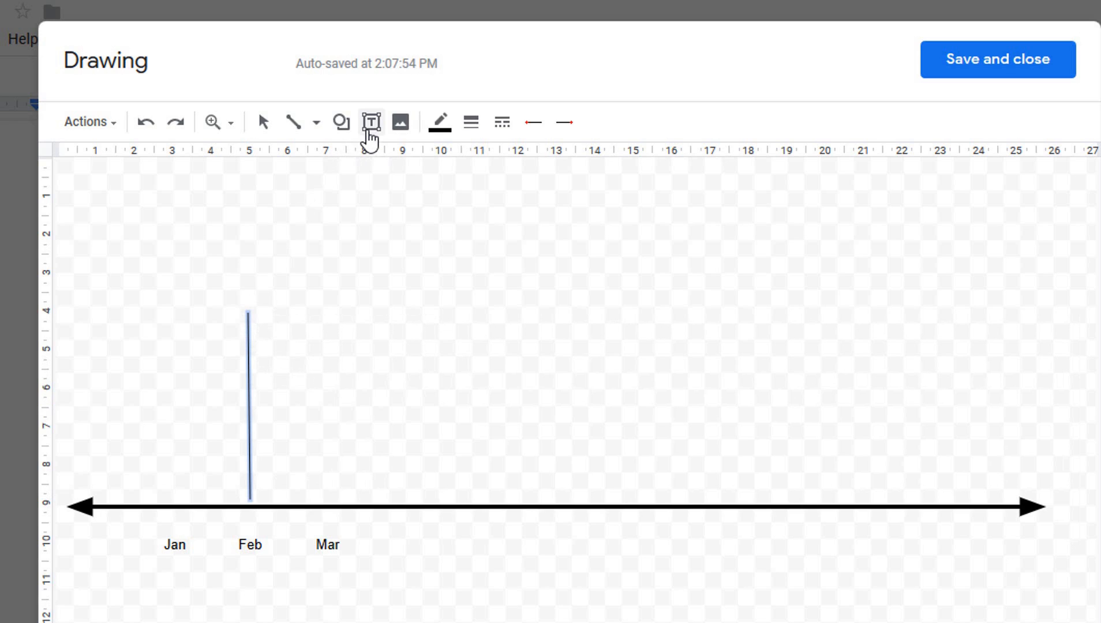
mouse_move(370, 121)
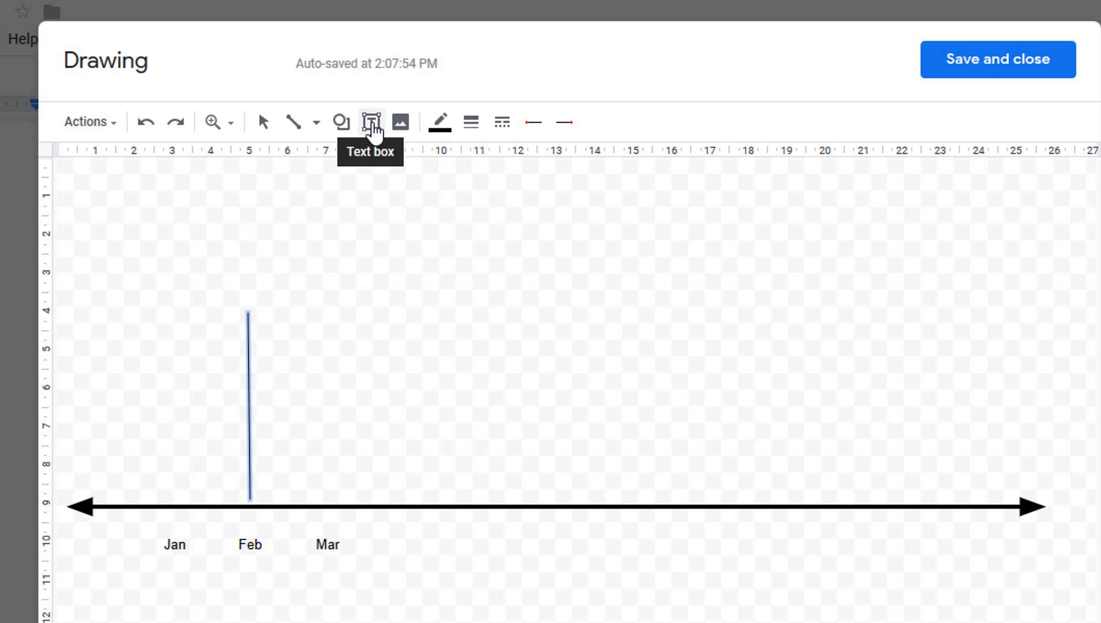
left_click(370, 121)
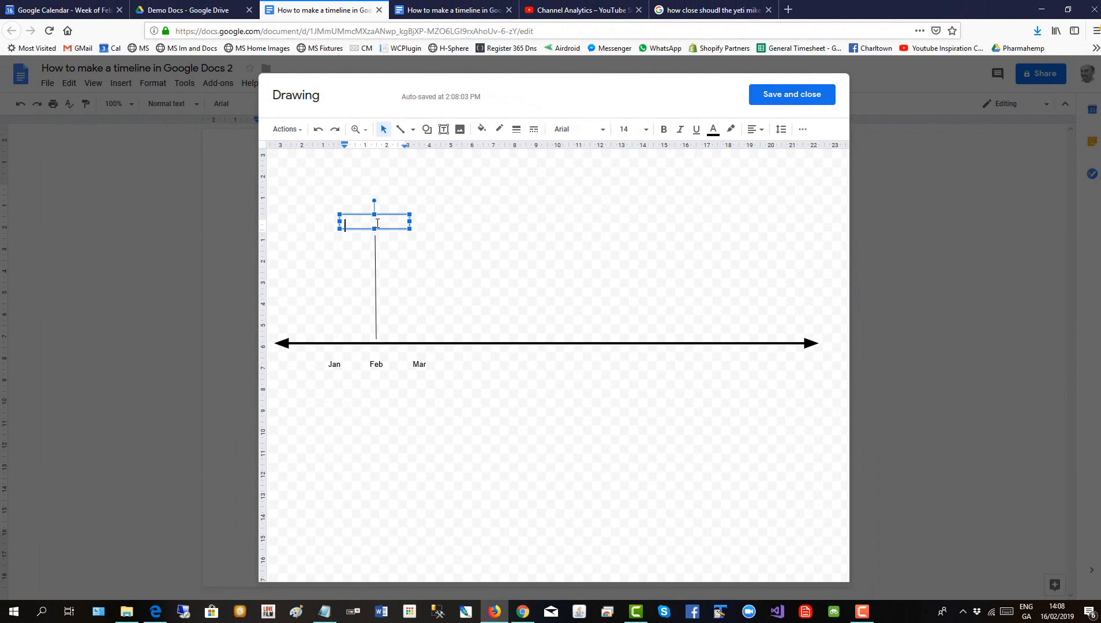
type("Idea")
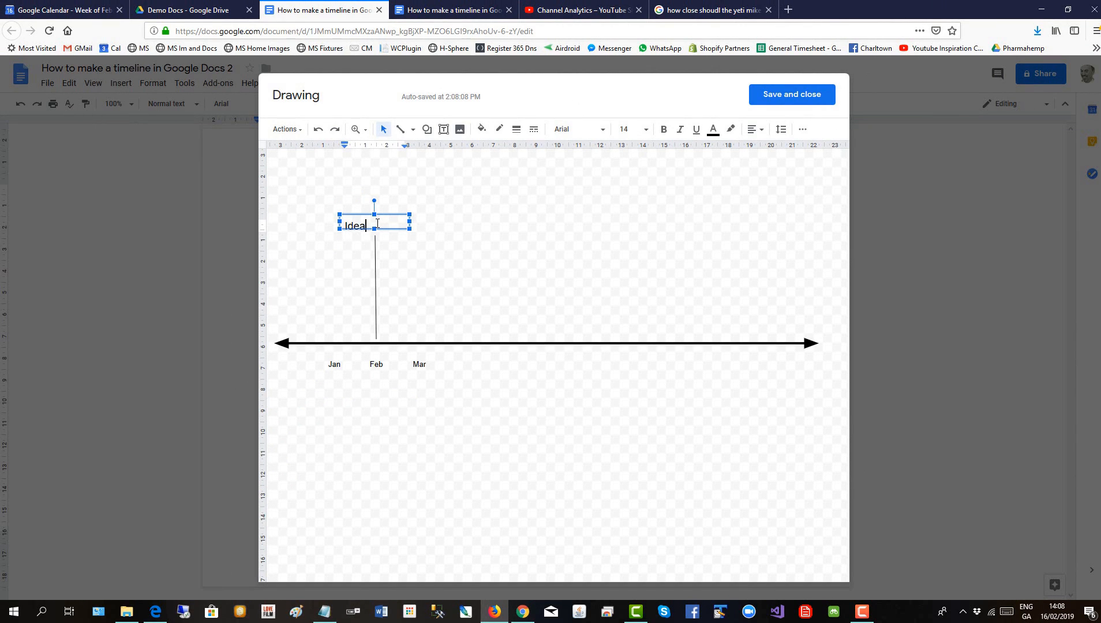
type("Generation")
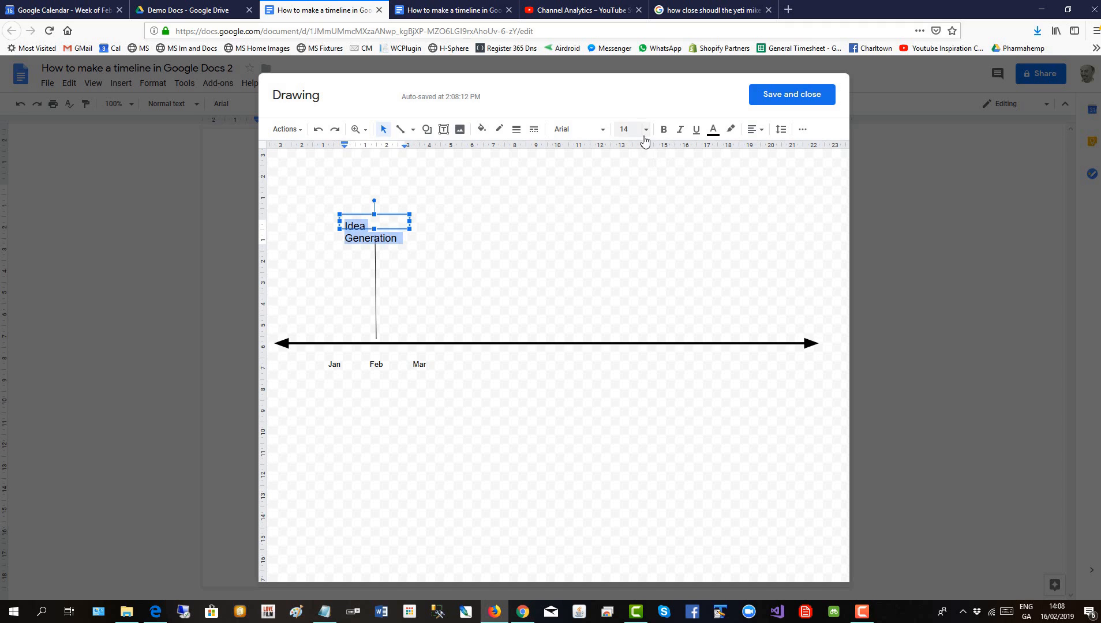
left_click(624, 129)
type("10")
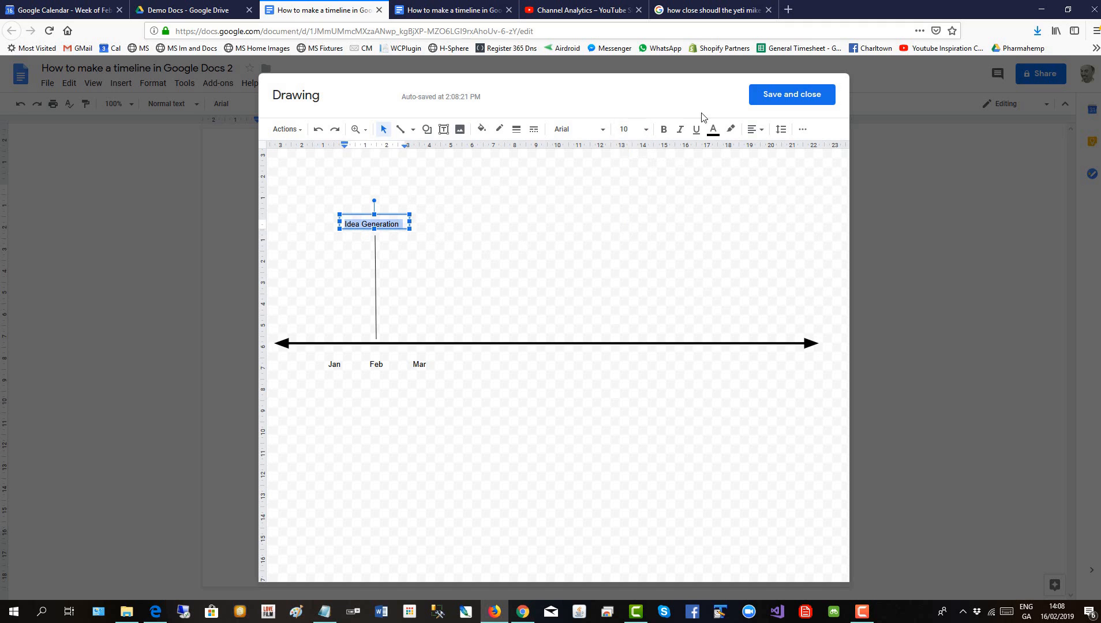
left_click(752, 129)
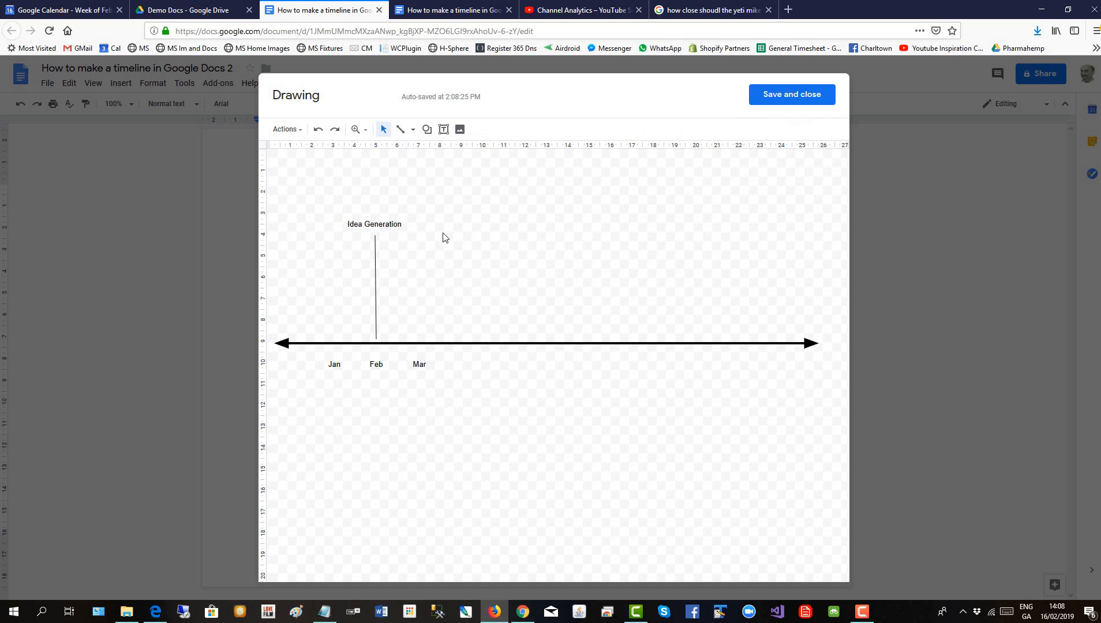
mouse_move(475, 251)
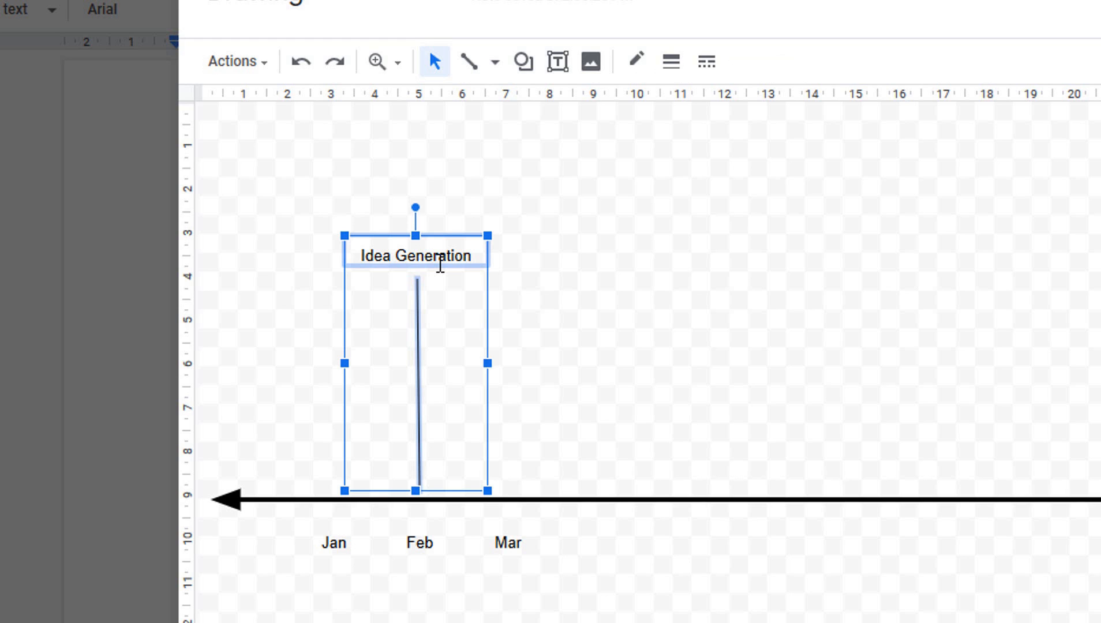
- Copy the Idea Generation line and label to Mar, shorten the line, and relabel it 'Idea Selection'
key("ctrl+c")
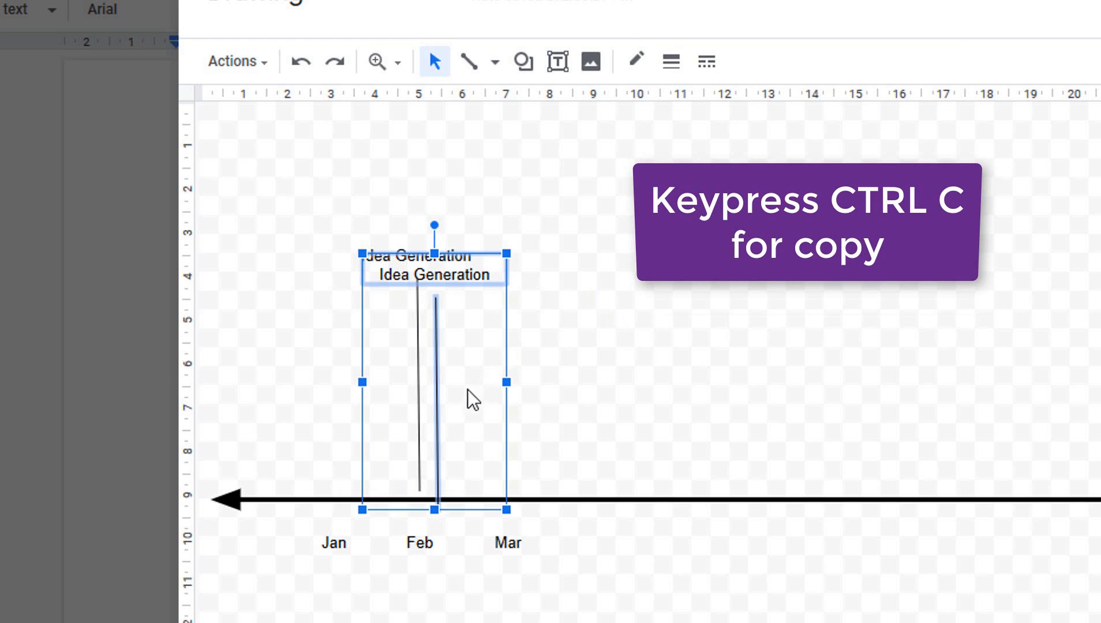
key("ctrl+v")
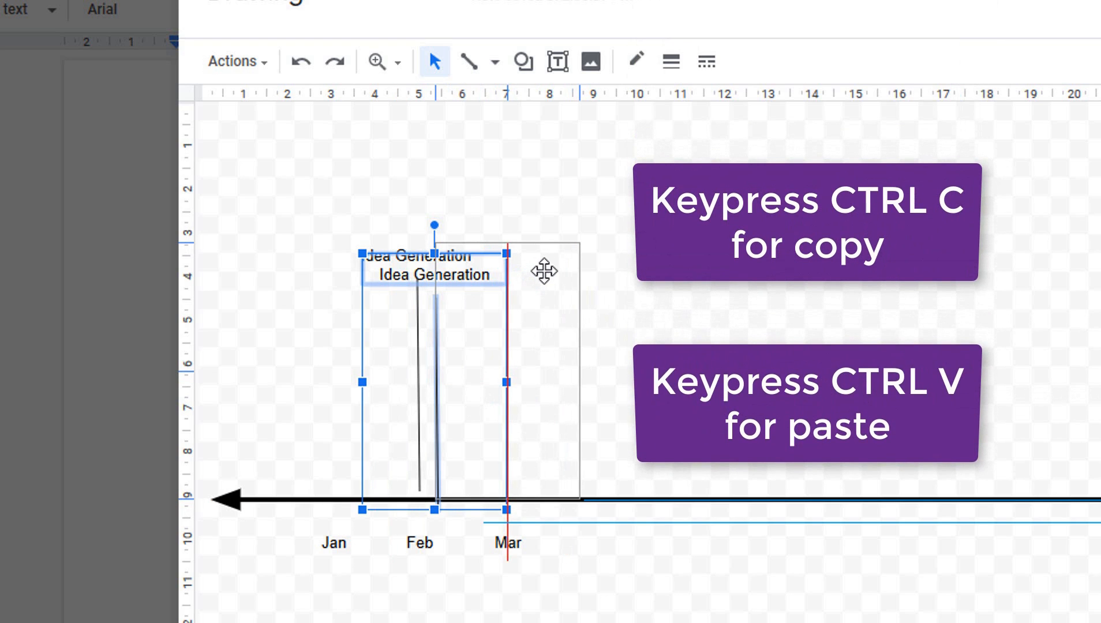
key("ctrl+v")
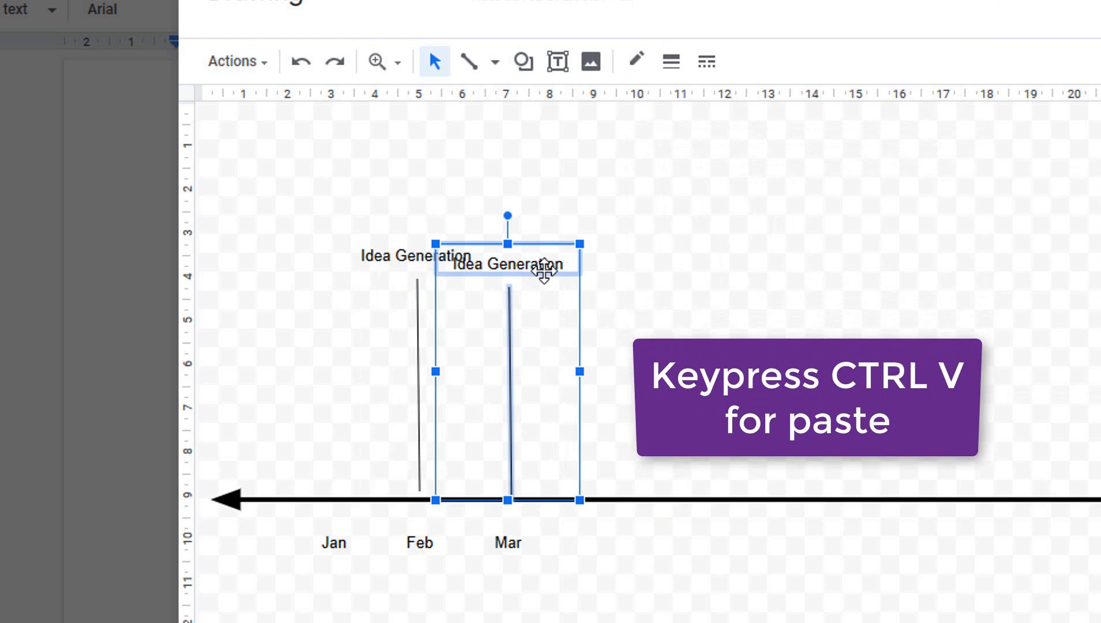
key("ctrl+v")
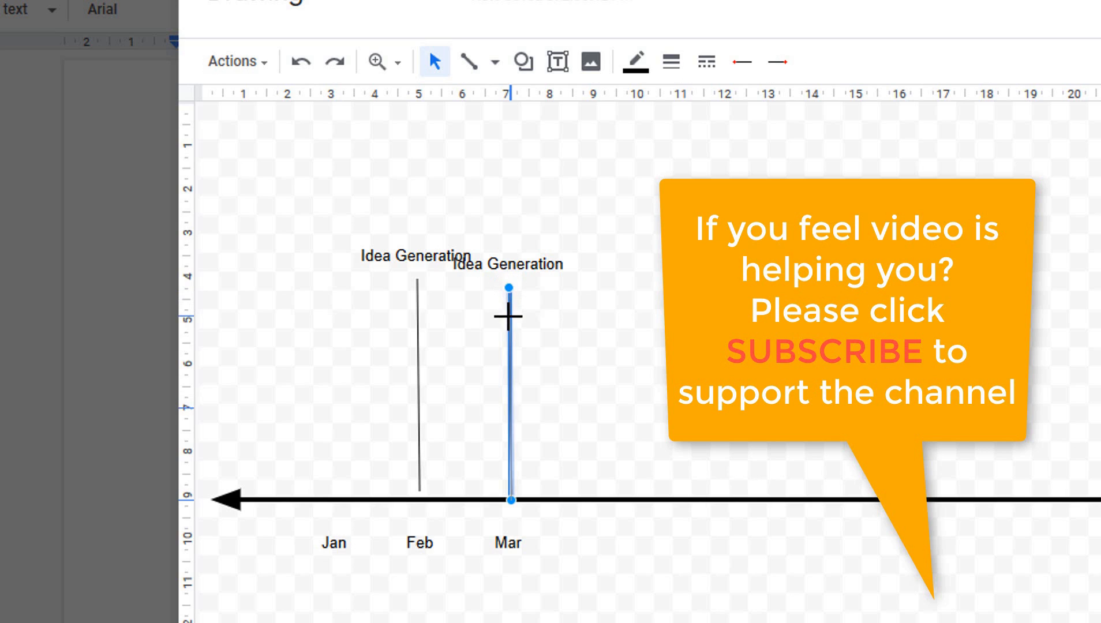
left_click_drag(509, 288, 509, 349)
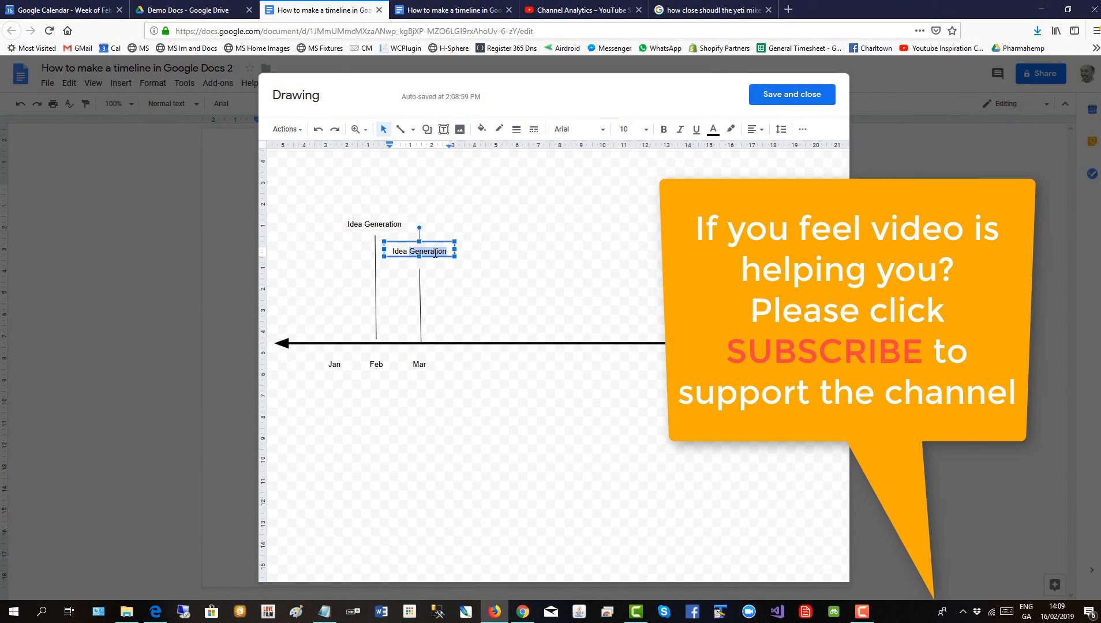
type("Idea Selection")
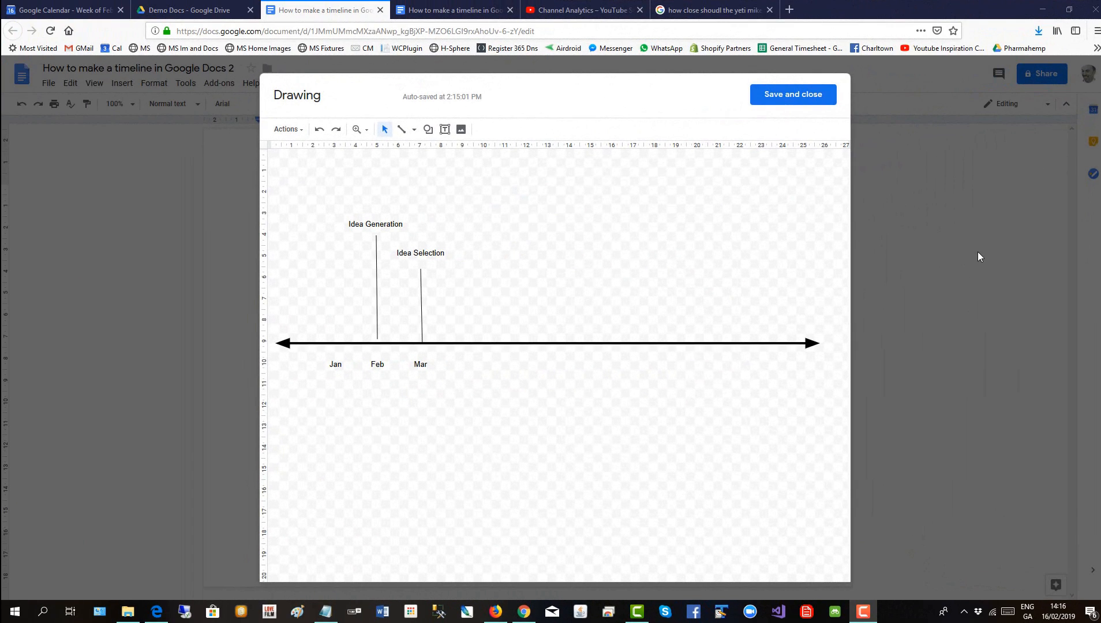
mouse_move(535, 204)
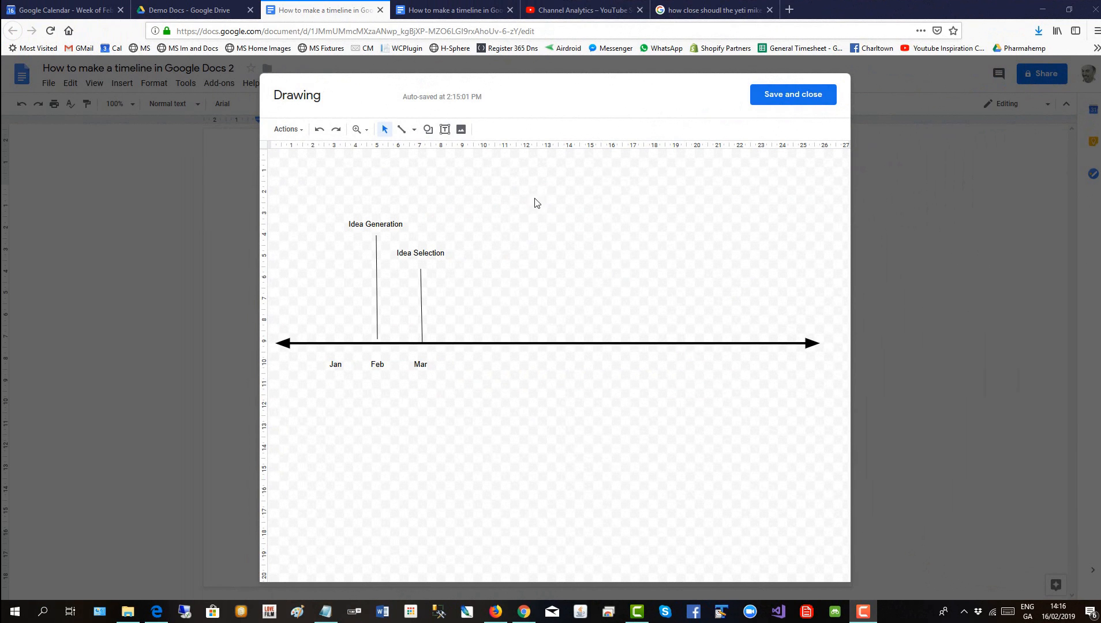
mouse_move(461, 130)
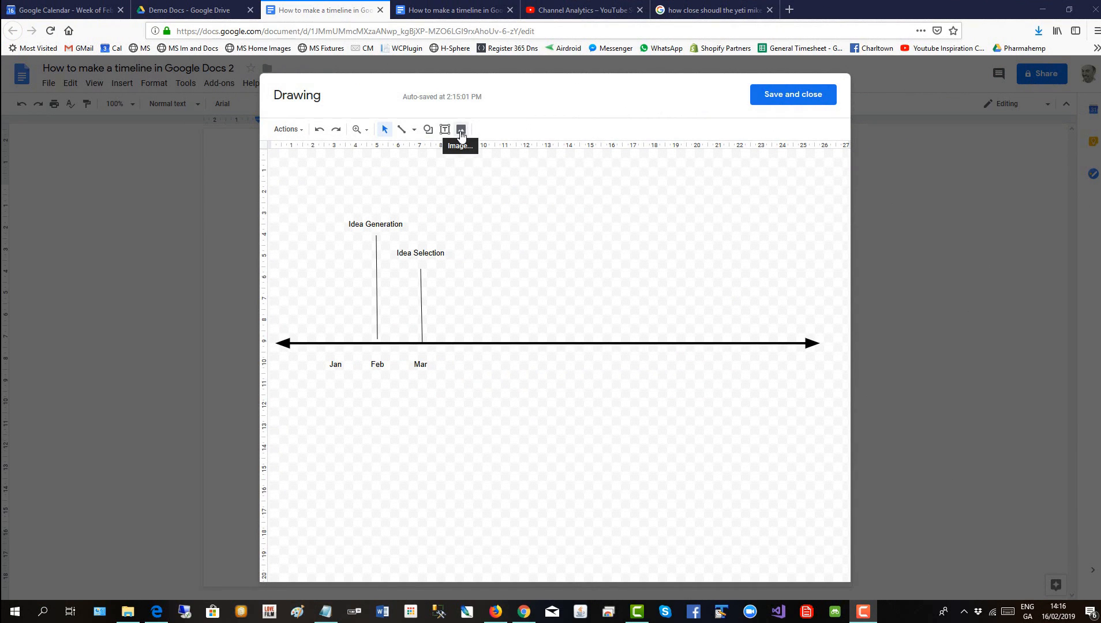
- Insert a lightbulb photo from image search, shrink it, and place it above Idea Generation
left_click(461, 129)
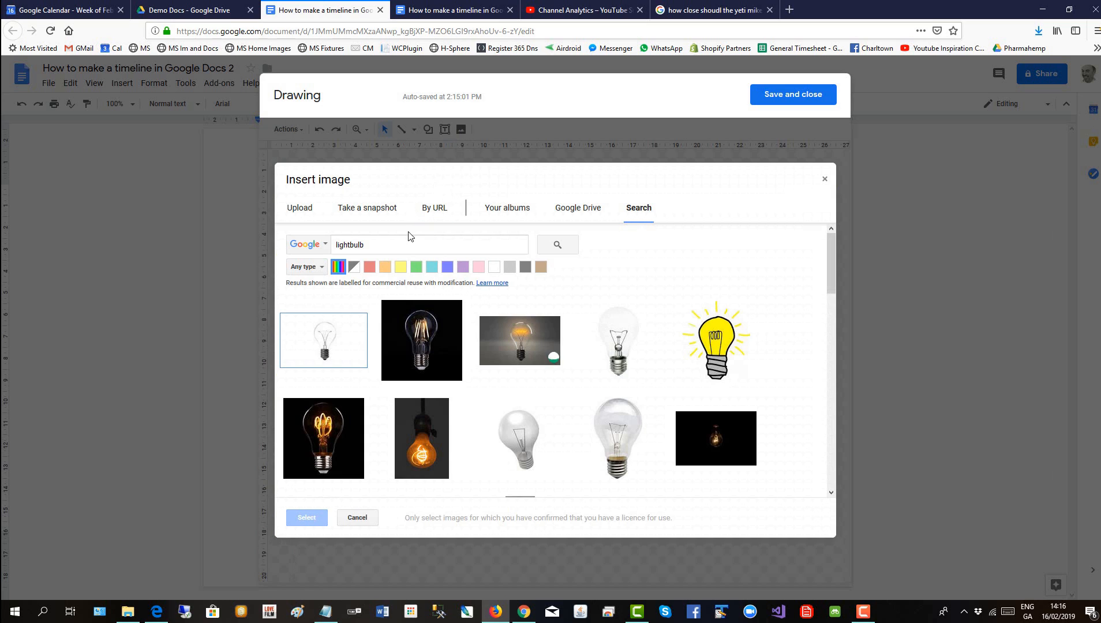
left_click(428, 244)
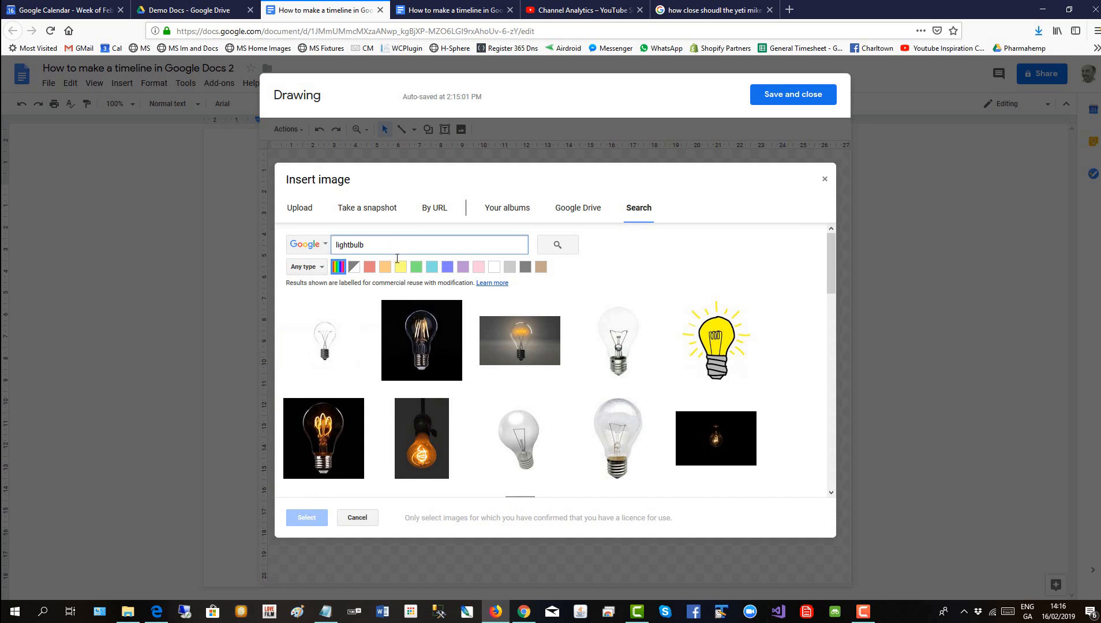
left_click(616, 439)
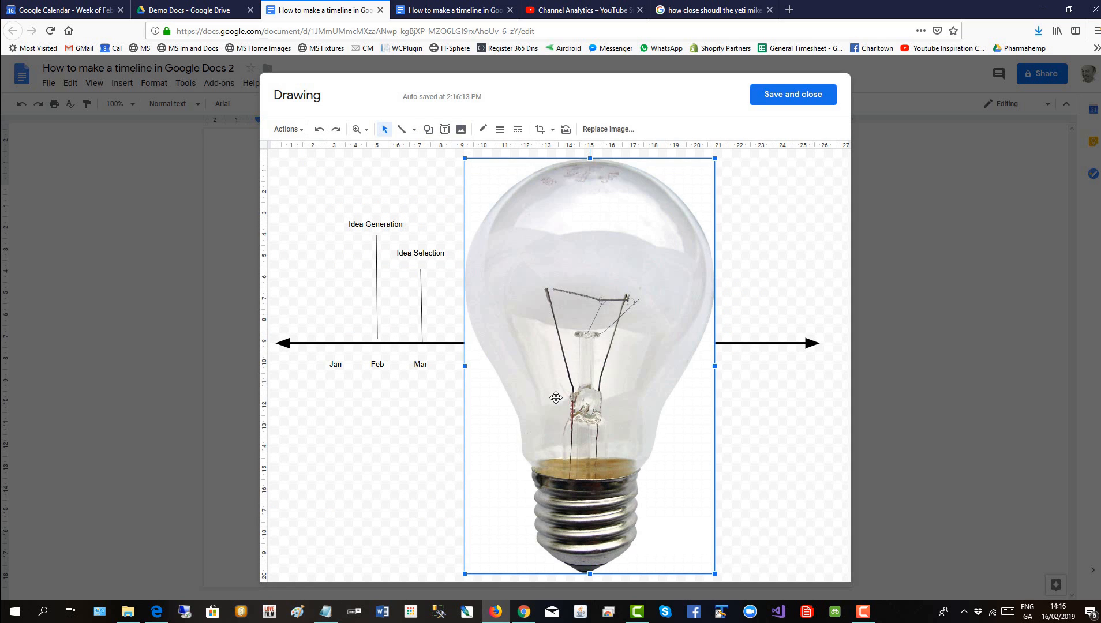
mouse_move(714, 572)
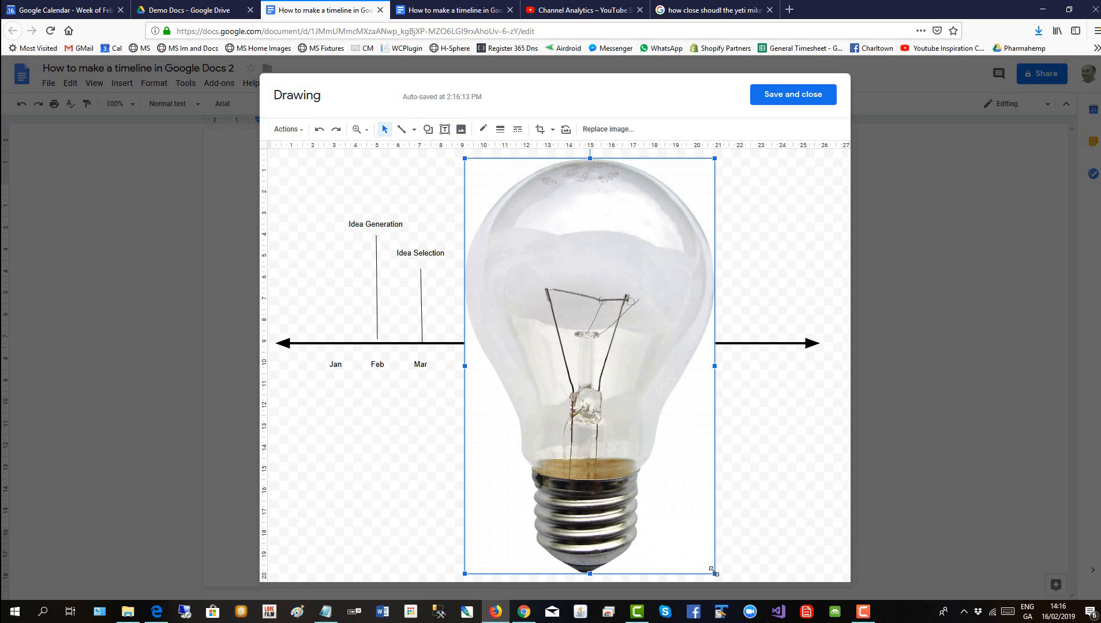
left_click_drag(714, 574, 493, 203)
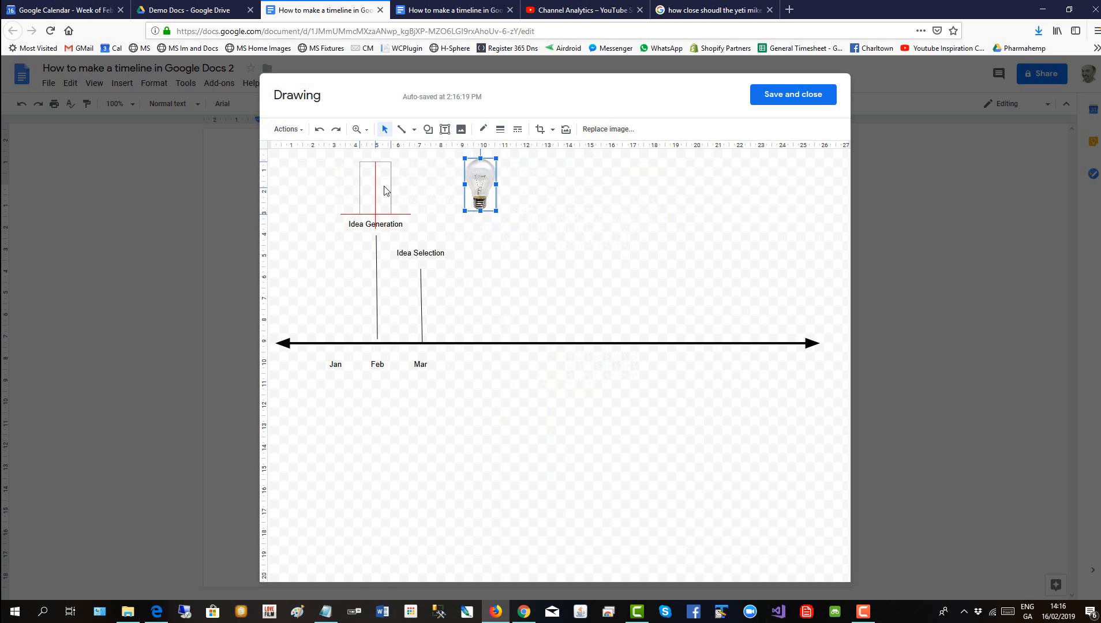
left_click_drag(479, 184, 375, 184)
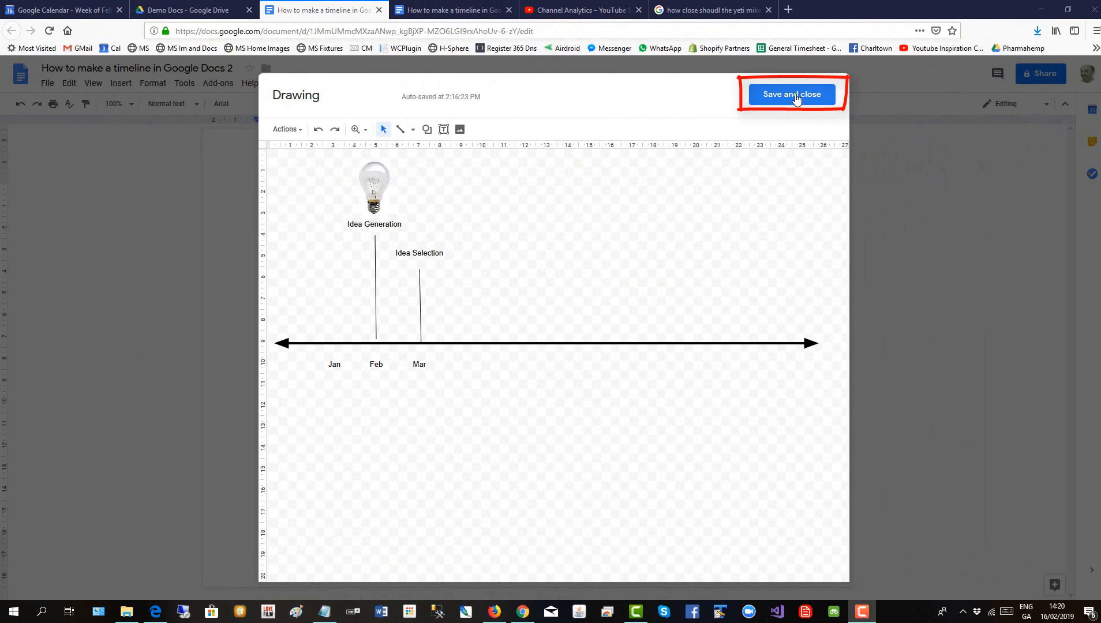
- Save and close the timeline drawing so it appears in the document
left_click(791, 95)
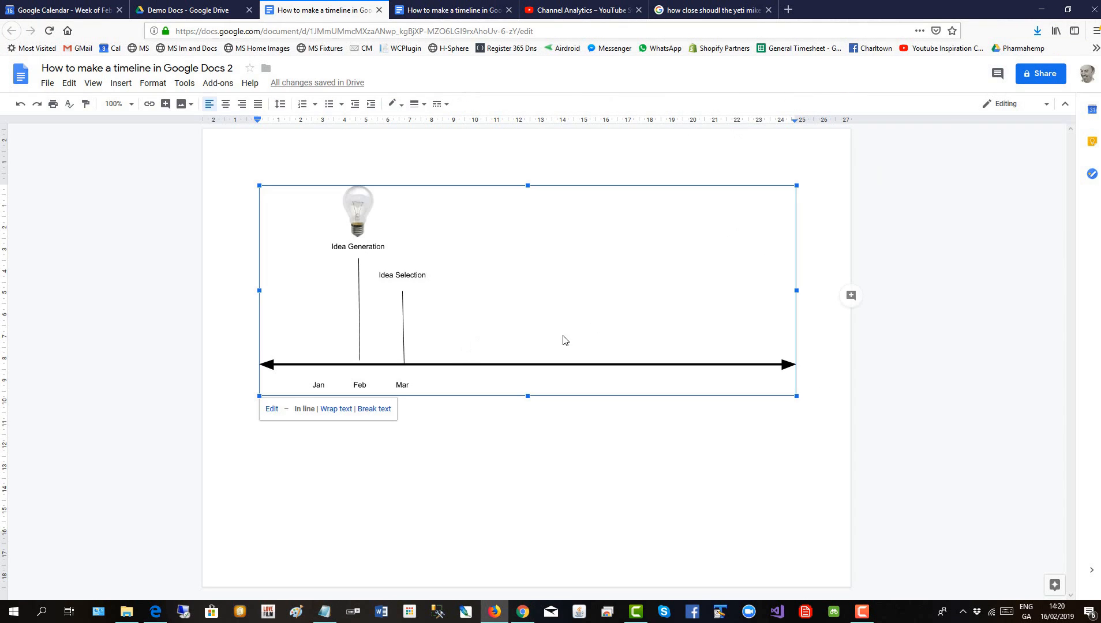
mouse_move(551, 331)
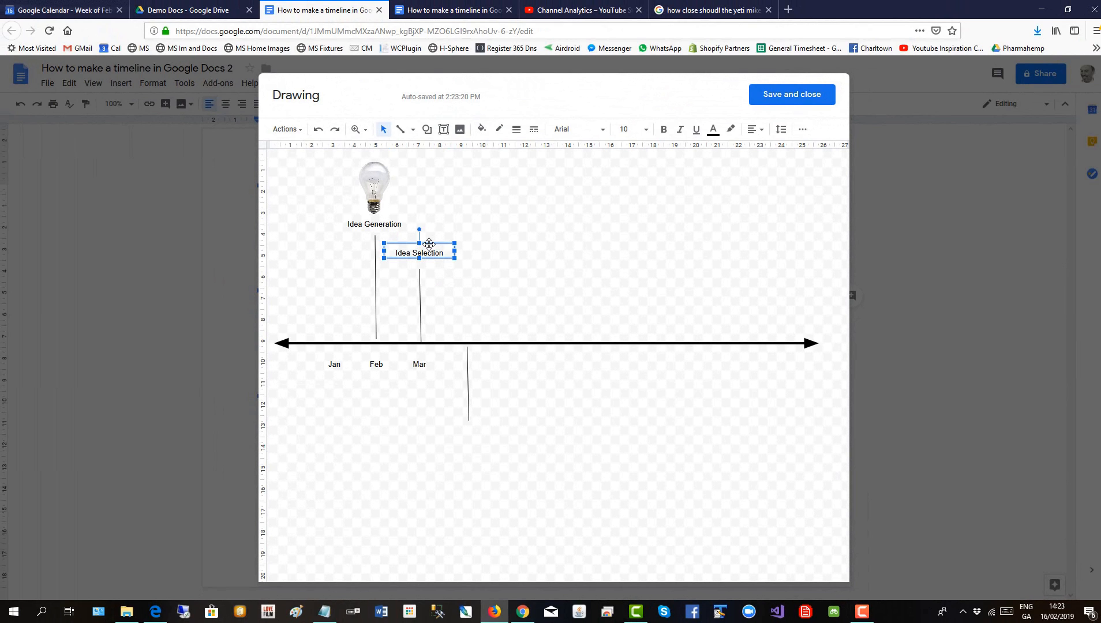
- Place a time point line below the axis and move a label copy beneath it
left_click_drag(428, 253, 429, 262)
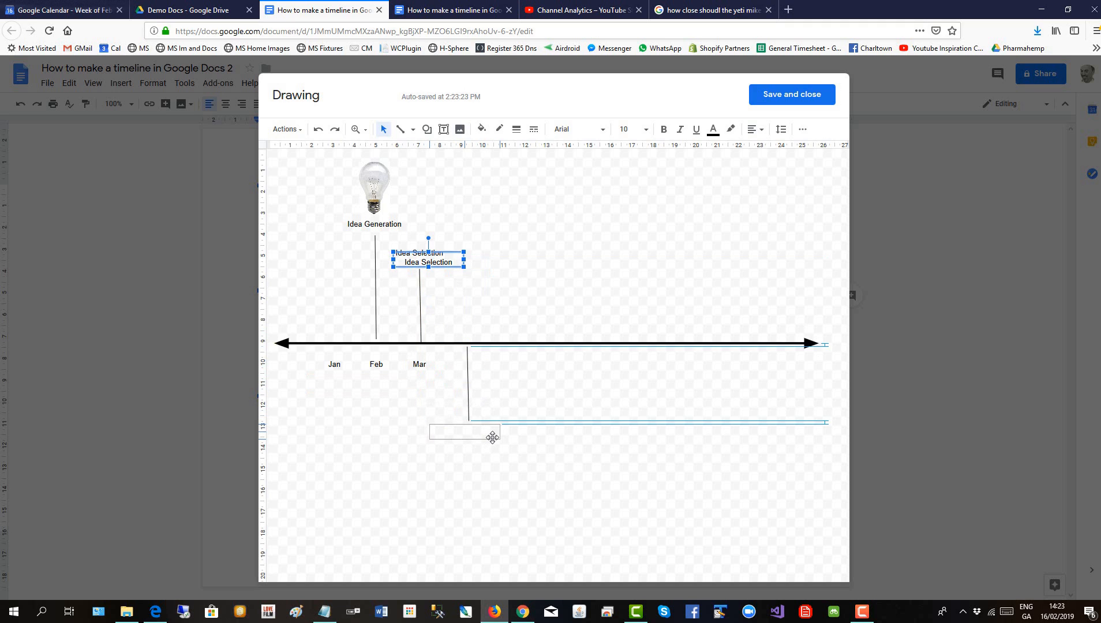
left_click_drag(428, 257, 467, 434)
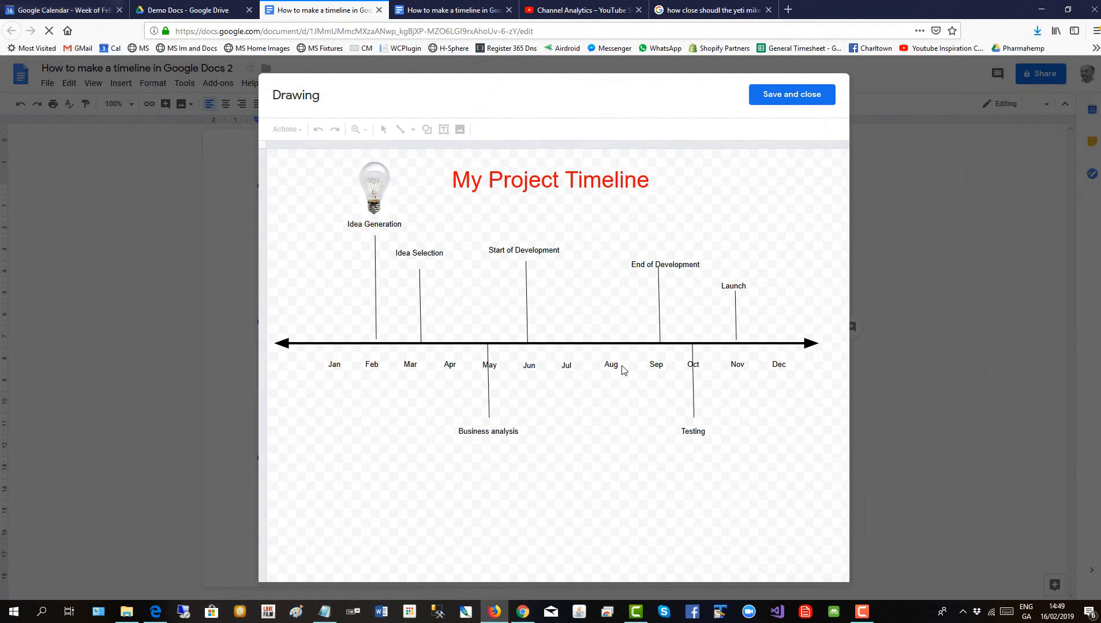
- Realign the Sep, End of Development and Testing labels with their timeline marker lines
left_click(610, 364)
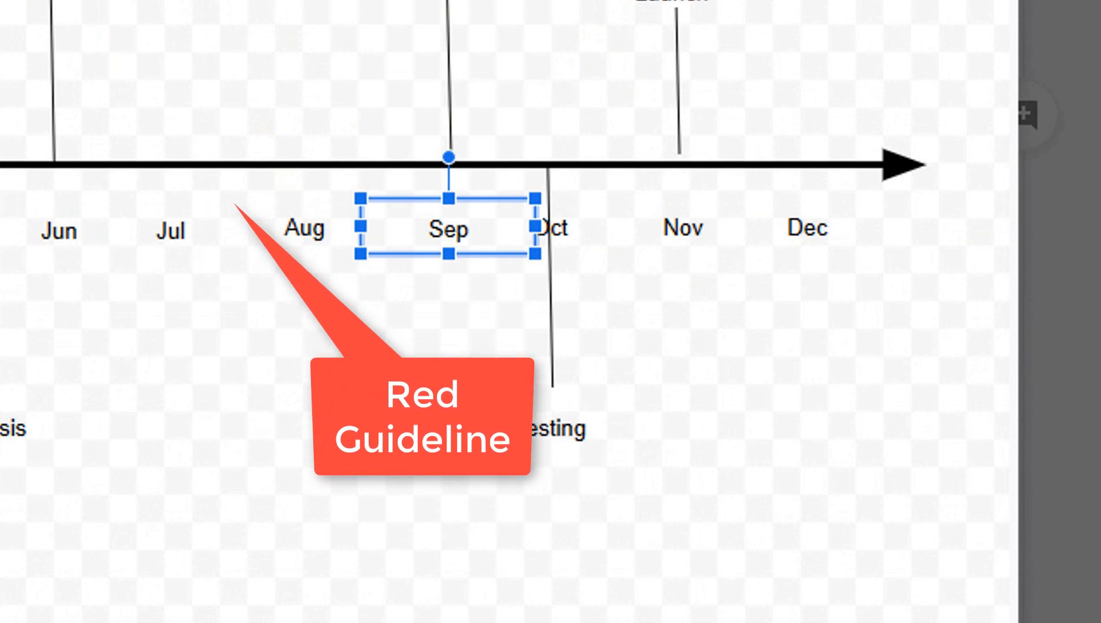
left_click(286, 129)
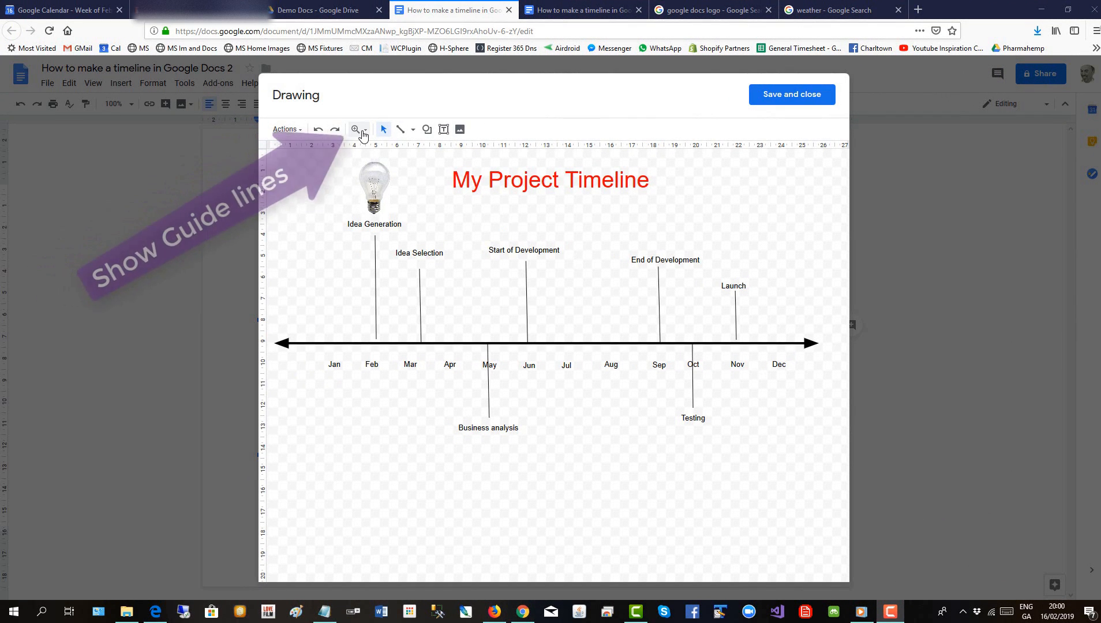
- Show guides in the timeline drawing and add a vertical guide down the canvas
left_click(365, 129)
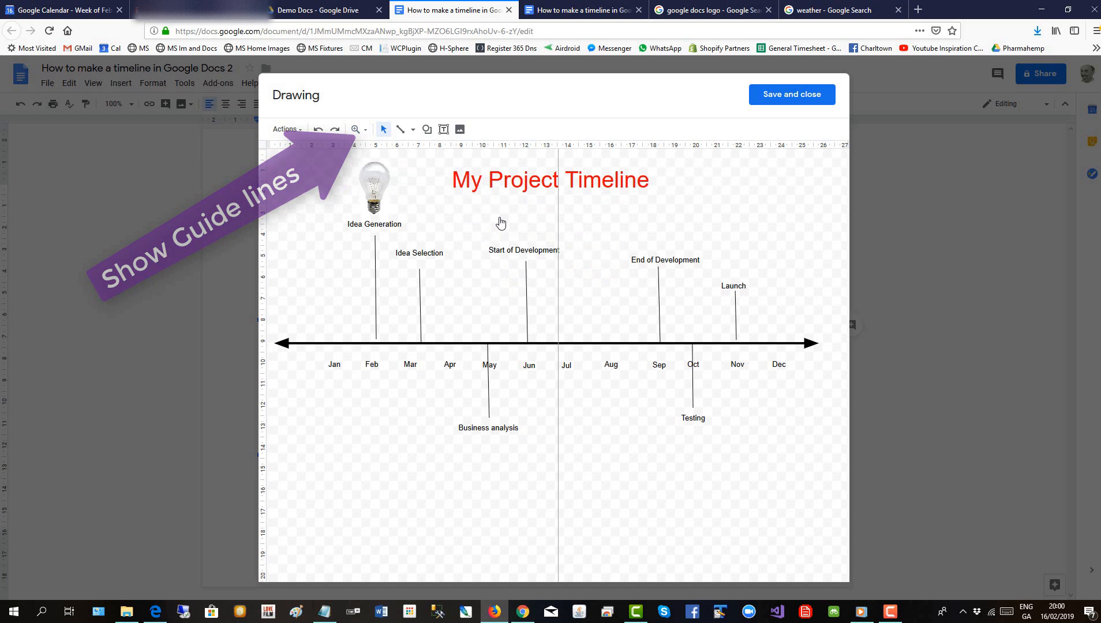
left_click(356, 130)
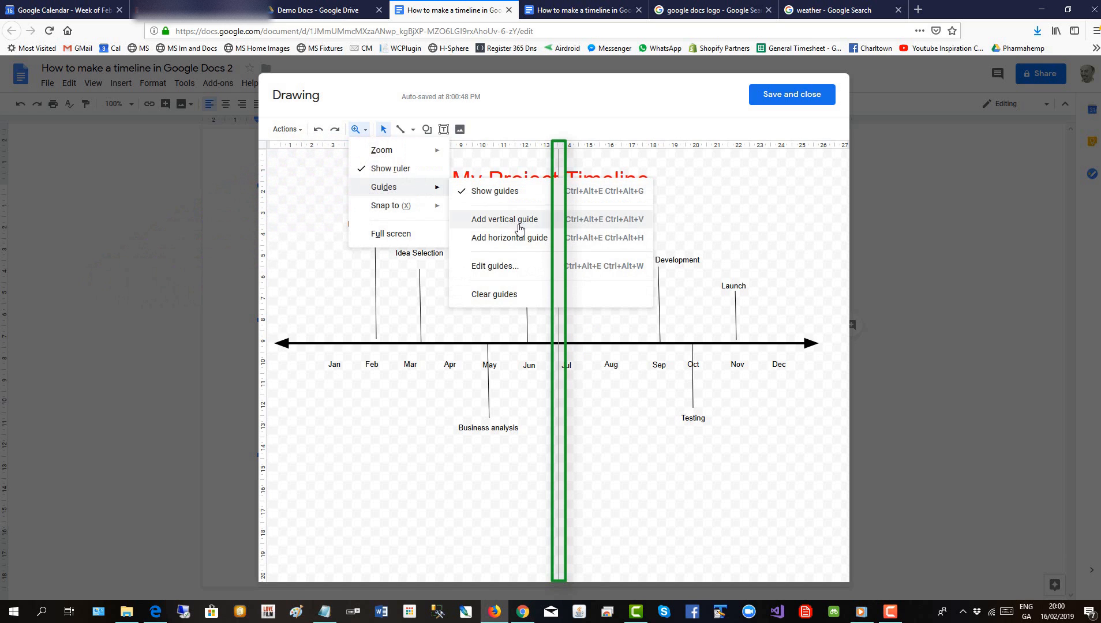
left_click(509, 237)
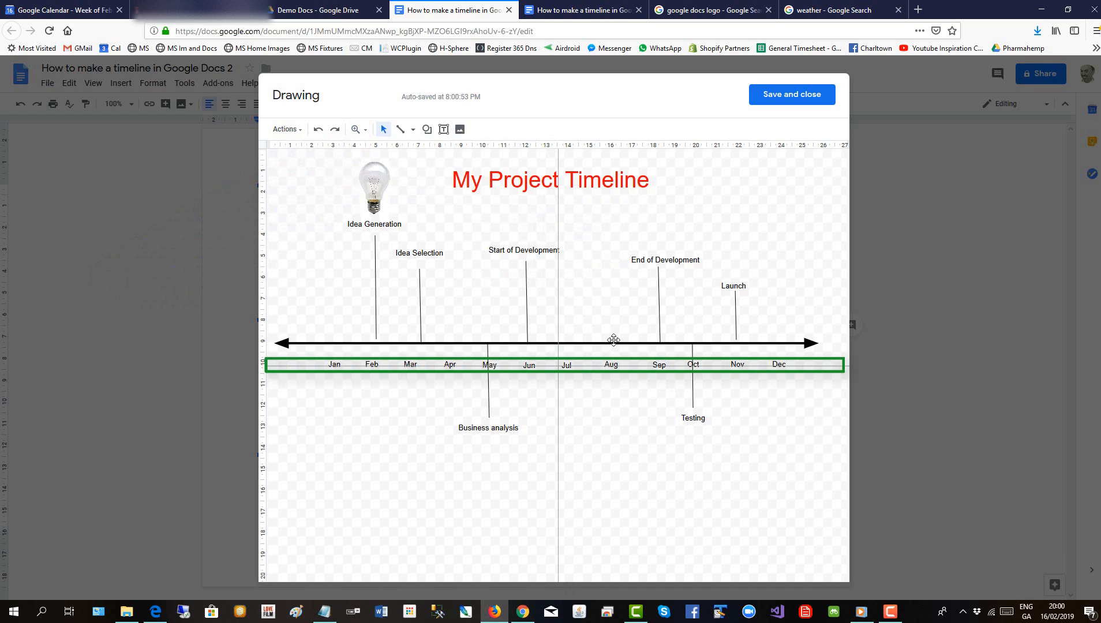
mouse_move(625, 370)
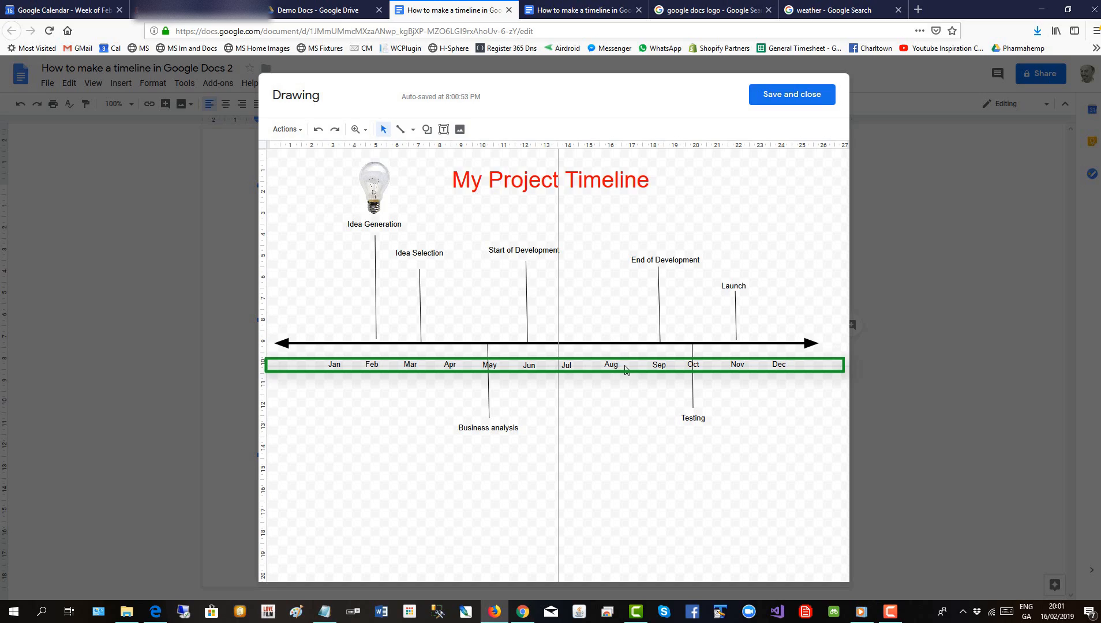